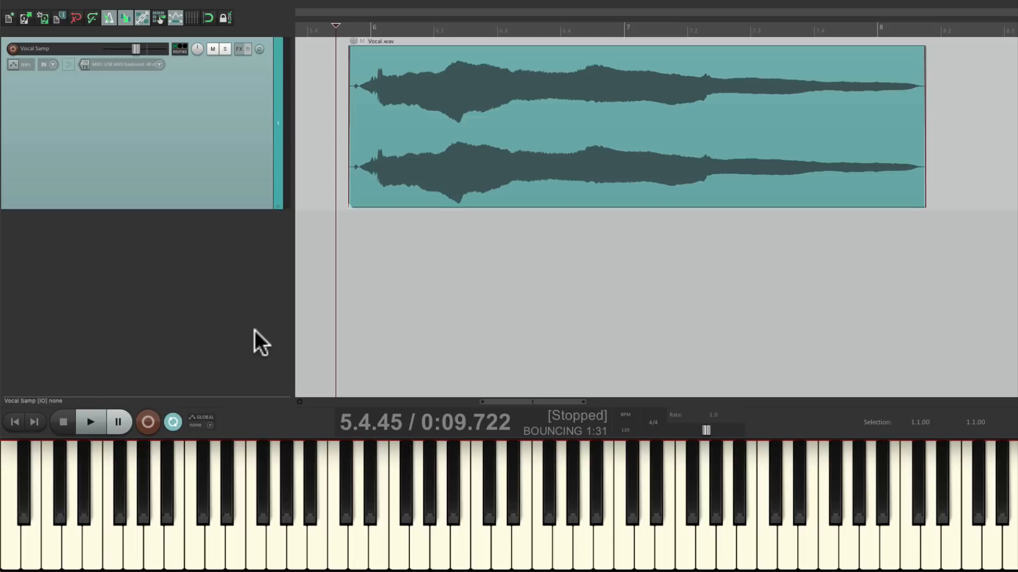
mouse_move(515, 202)
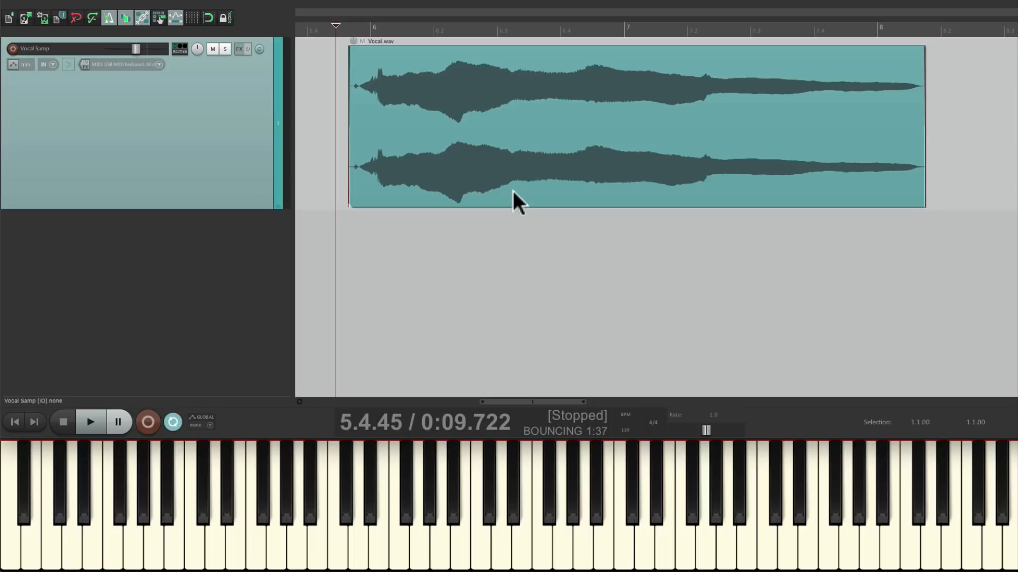
- Preview the vocal sample, then make the new track purple with USB MIDI Keyboard input (all channels) and monitoring
click(90, 422)
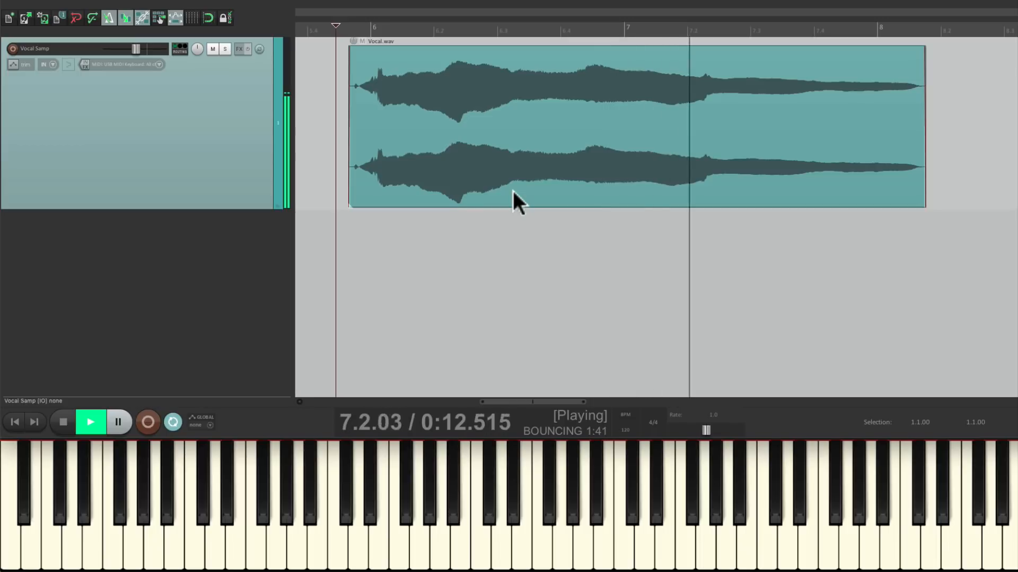
click(63, 422)
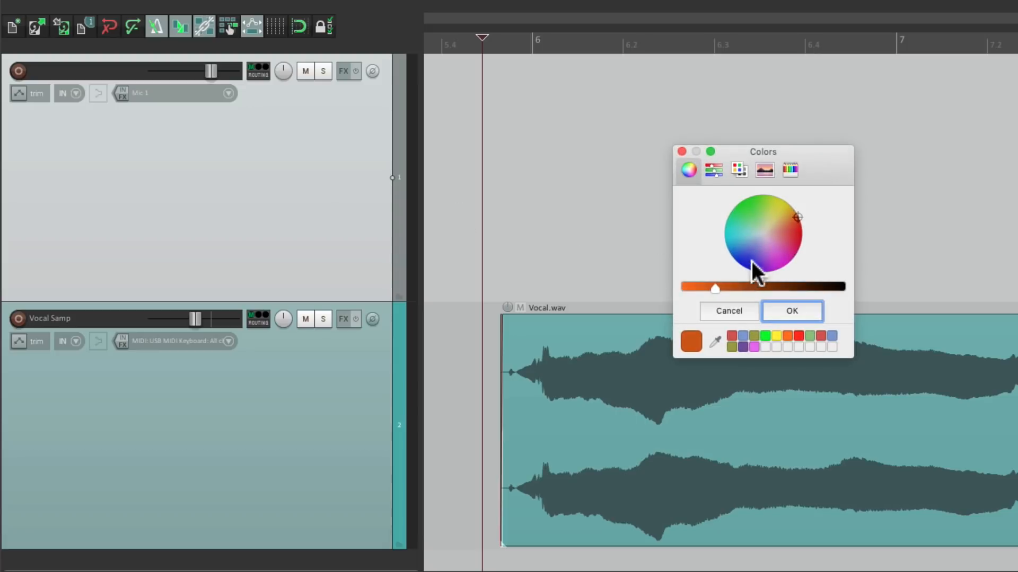
click(790, 311)
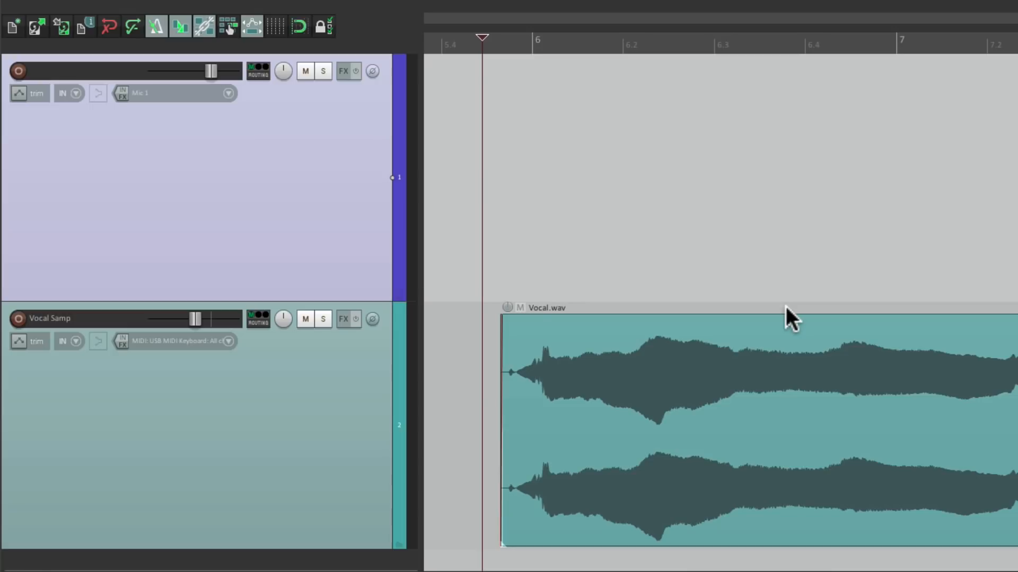
click(228, 93)
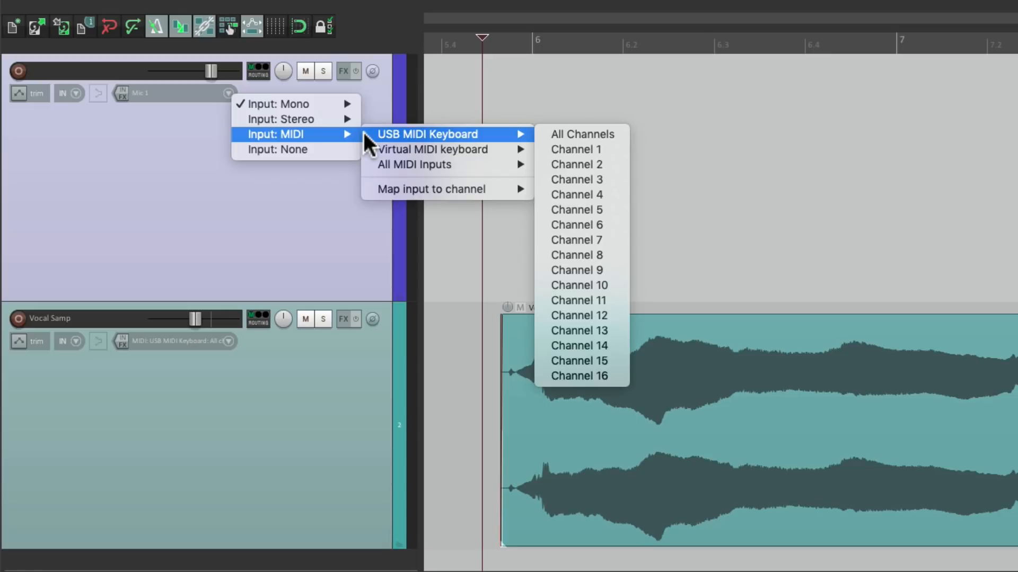
click(580, 134)
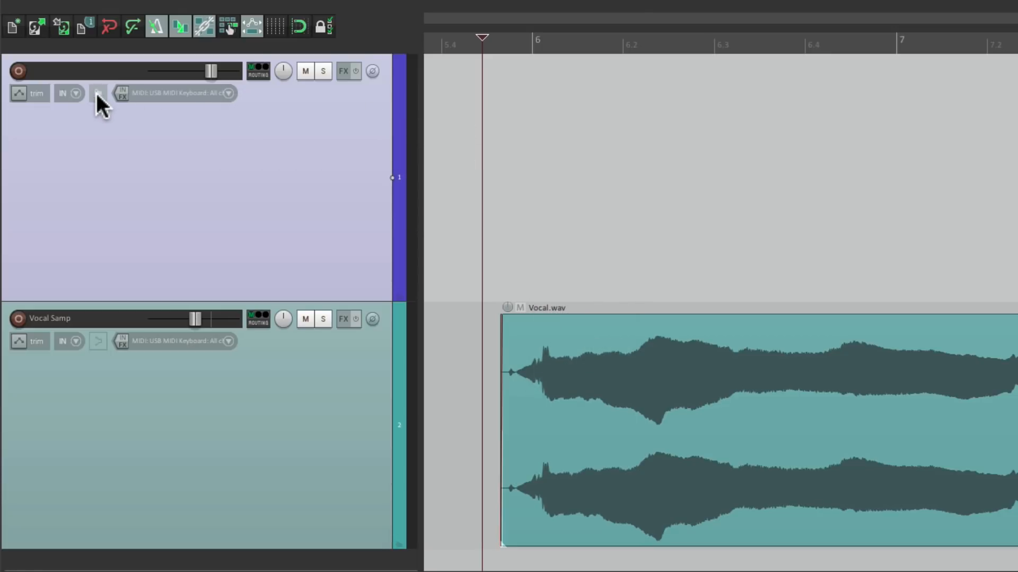
click(18, 71)
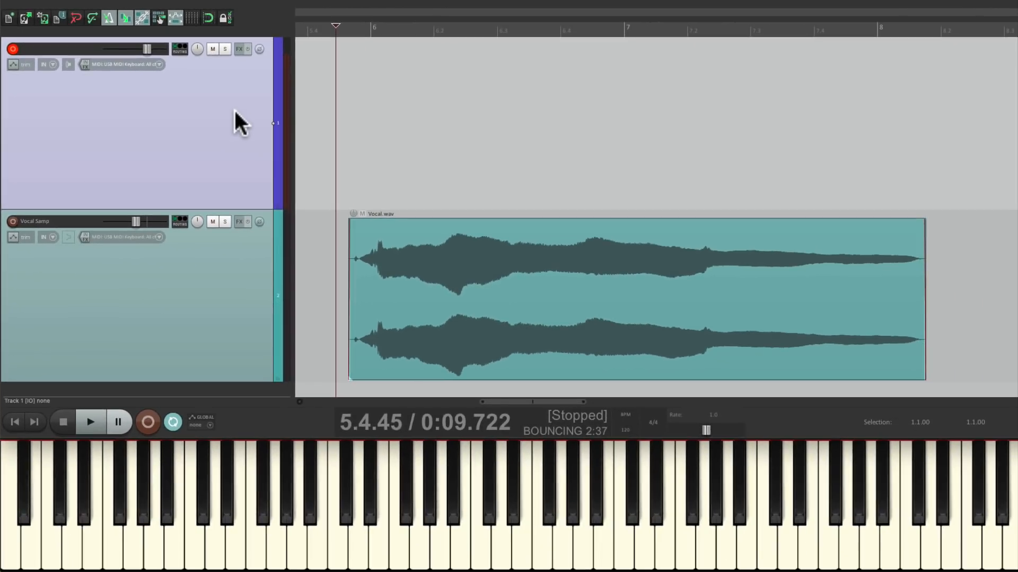
mouse_move(294, 97)
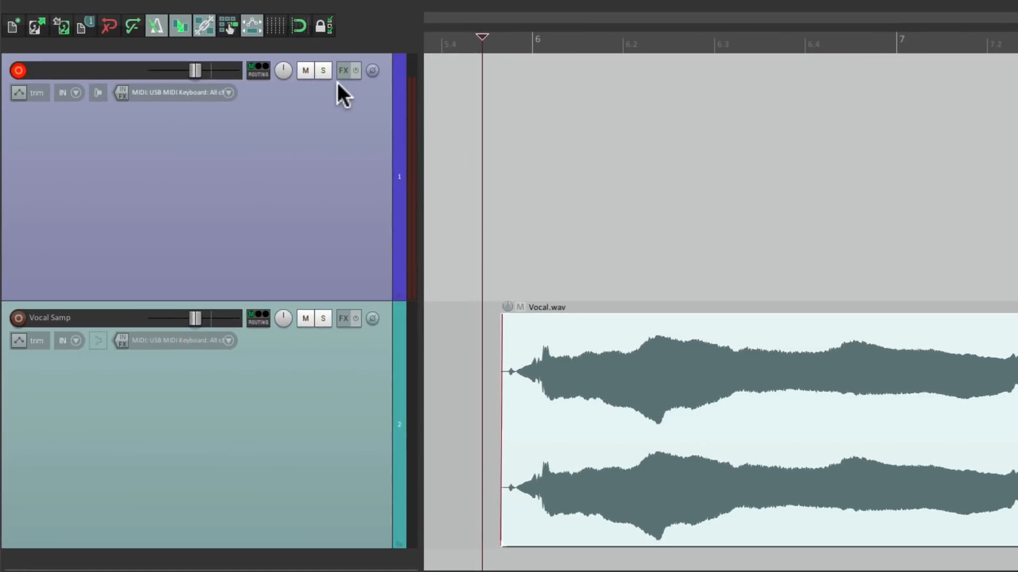
- Pick VSTi: ReaSamplOmatic5000 from the Cockos plugins in Track 1's Add FX browser
click(343, 70)
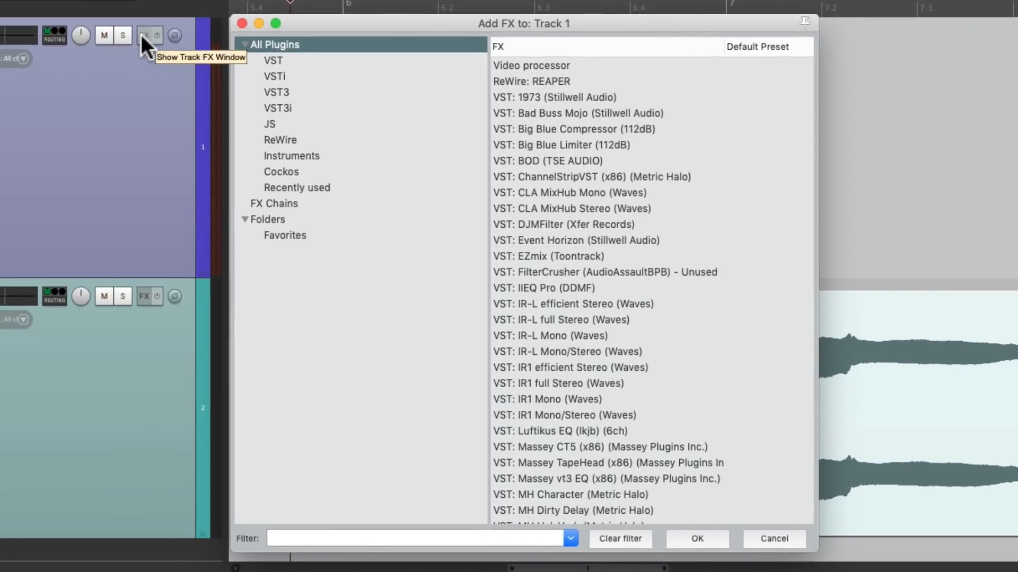
click(280, 172)
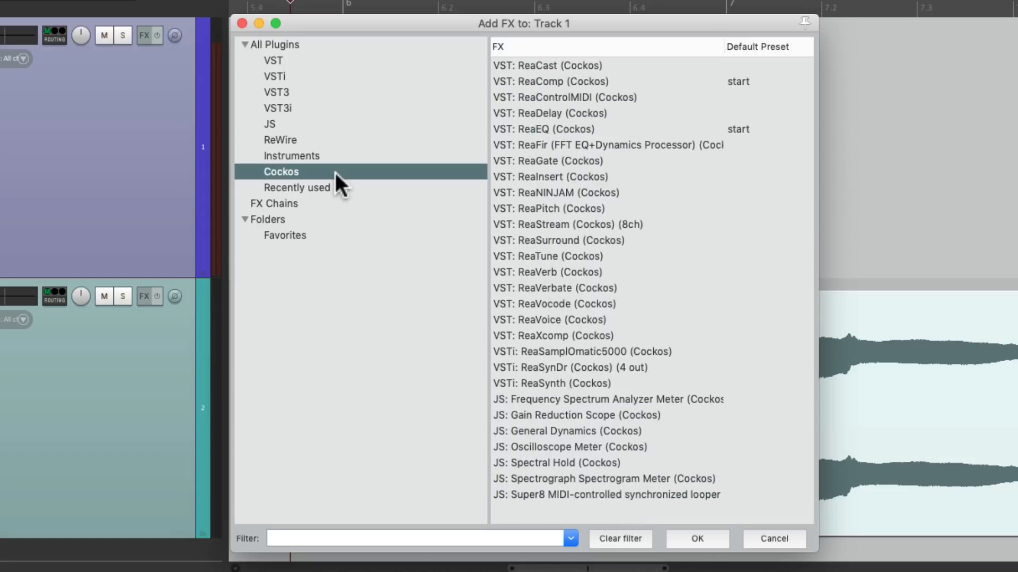
click(582, 351)
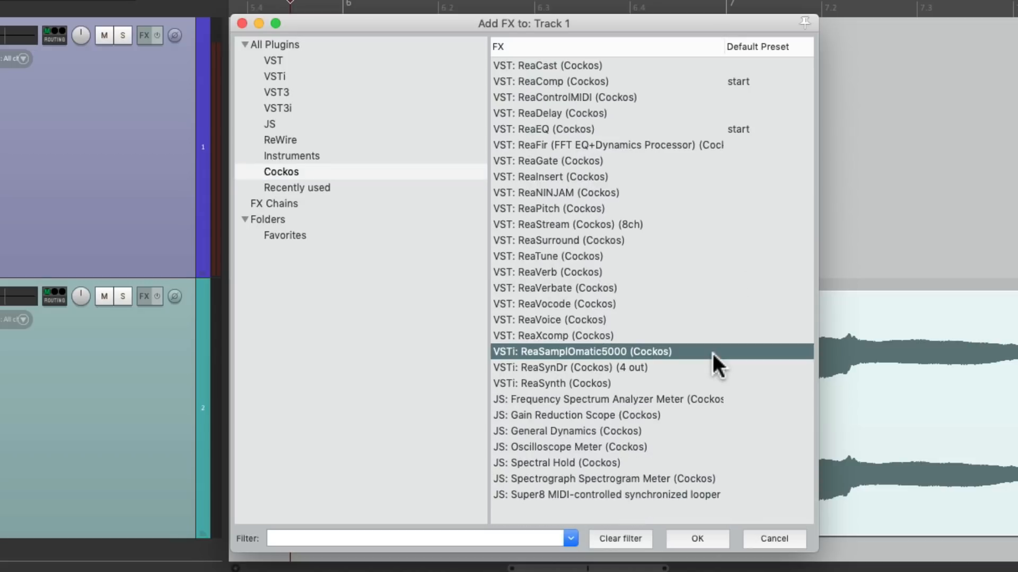
mouse_move(691, 361)
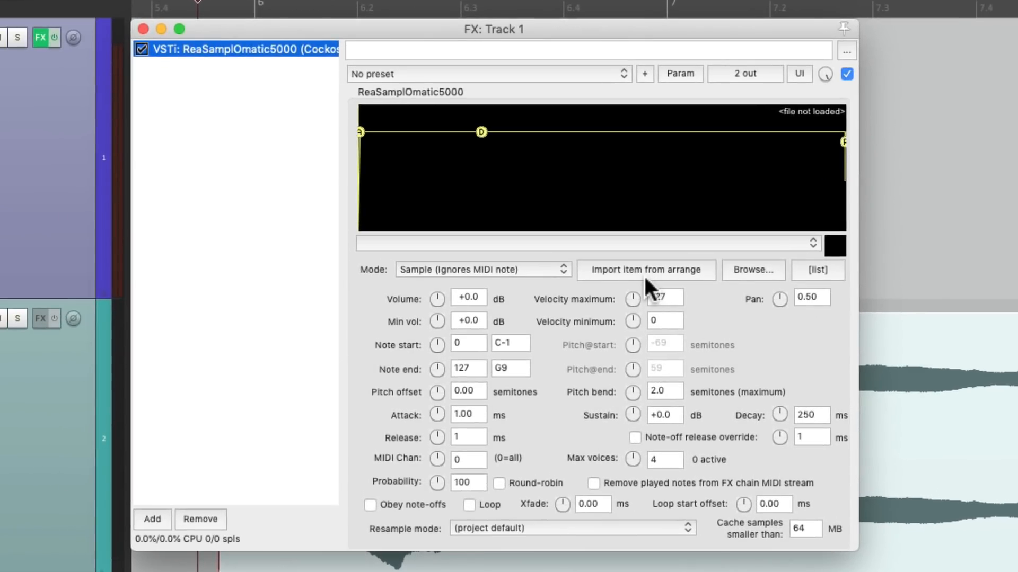
- Load Vocal.wav into the sampler with note-offs obeyed, minimum volume -inf and Note (Semitone shifted) mode
click(645, 269)
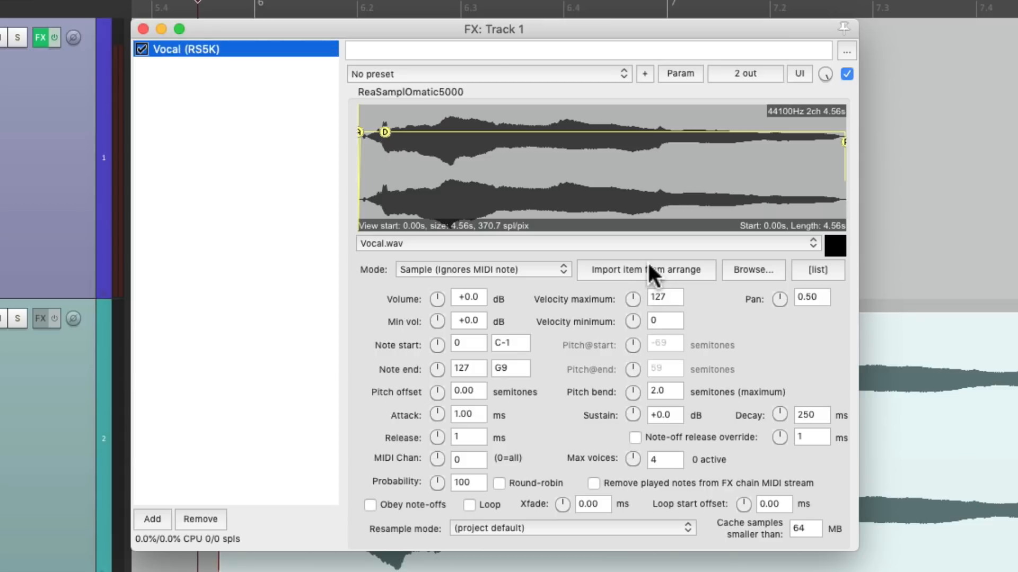
mouse_move(583, 207)
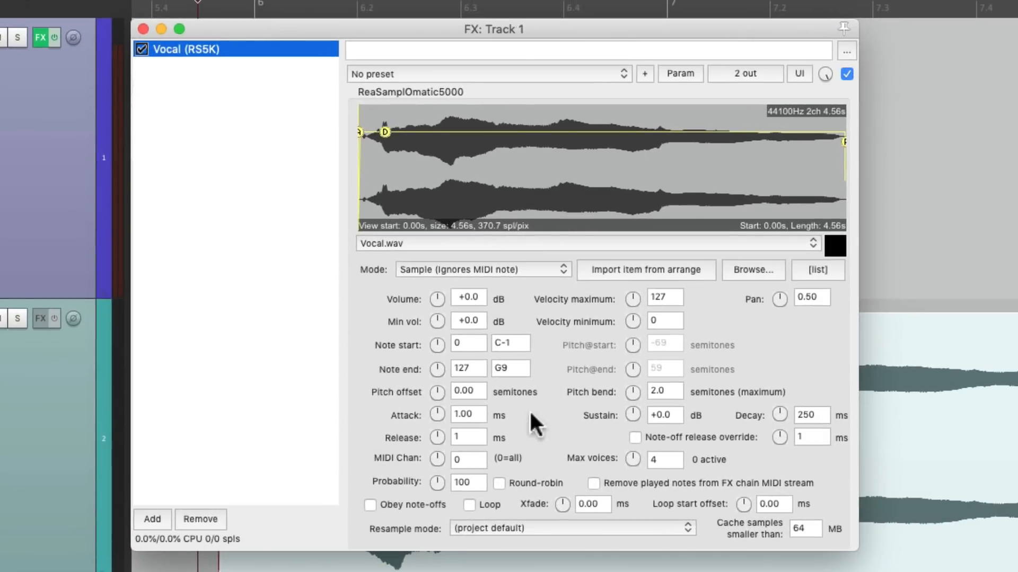
mouse_move(373, 516)
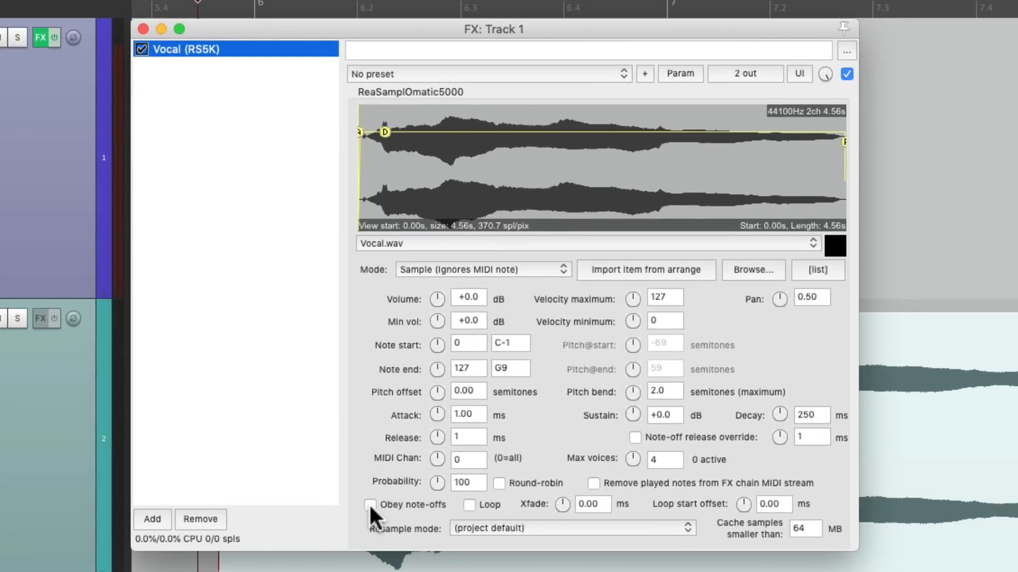
click(370, 505)
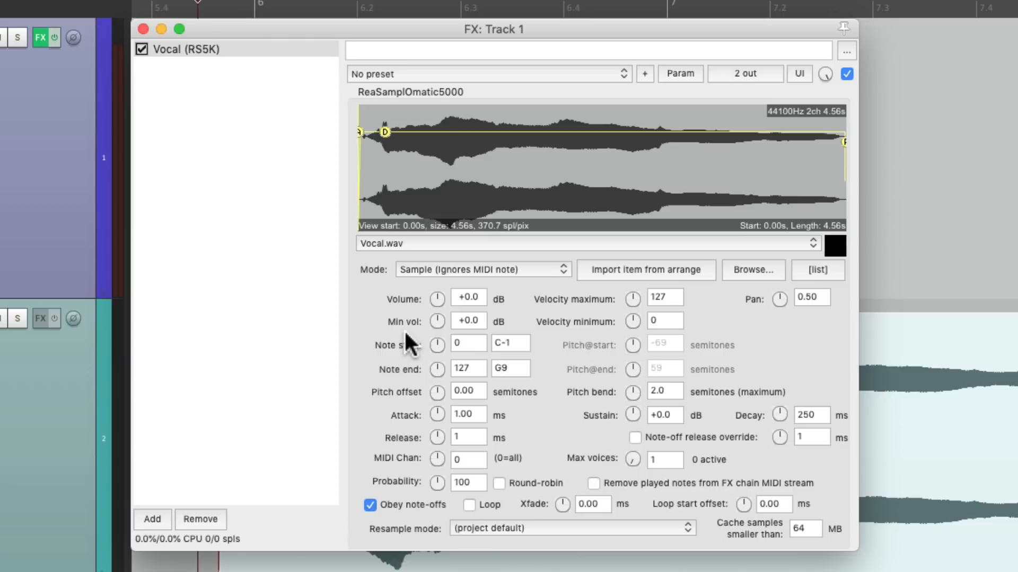
mouse_move(447, 326)
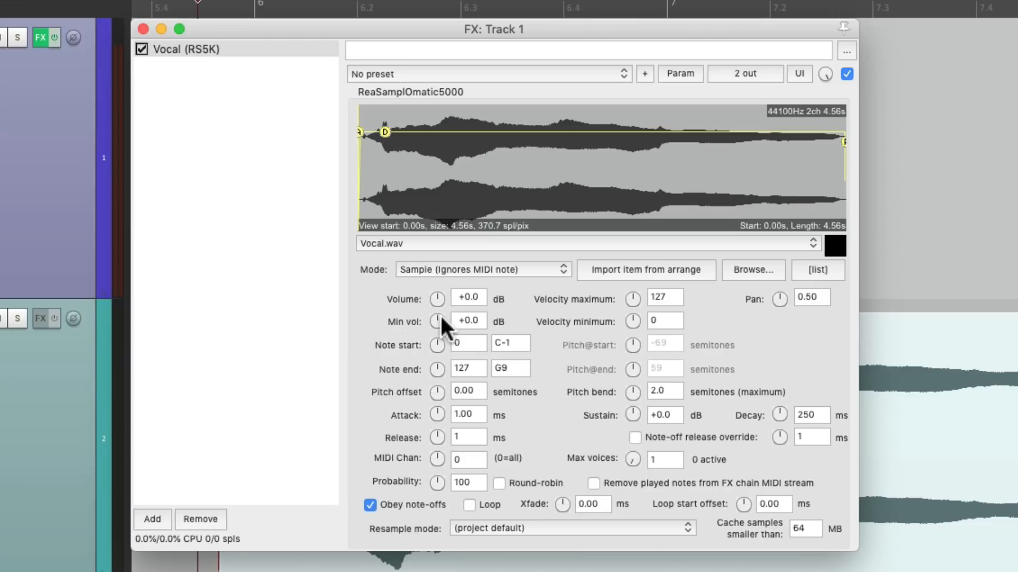
drag(437, 320, 448, 337)
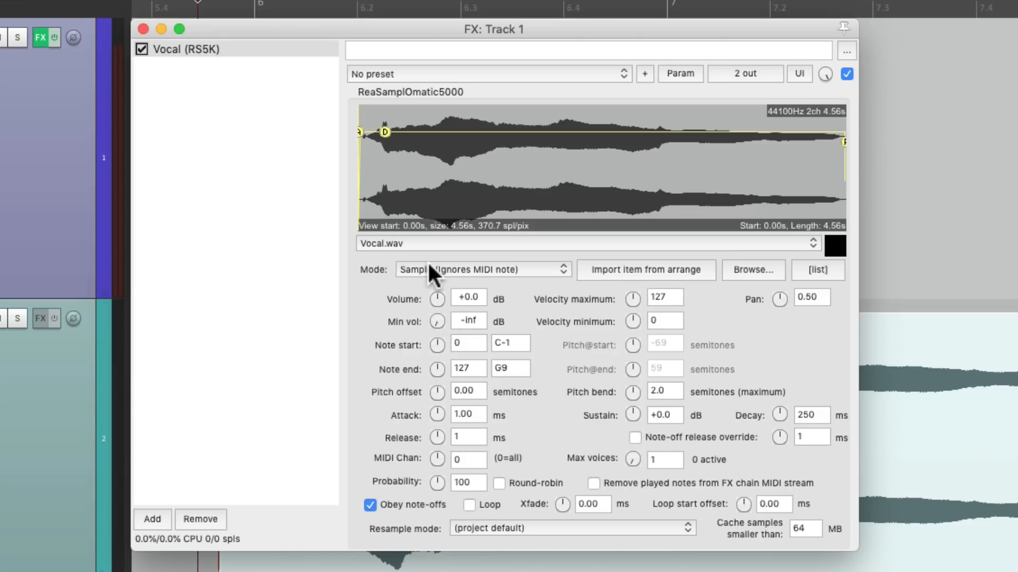
click(482, 269)
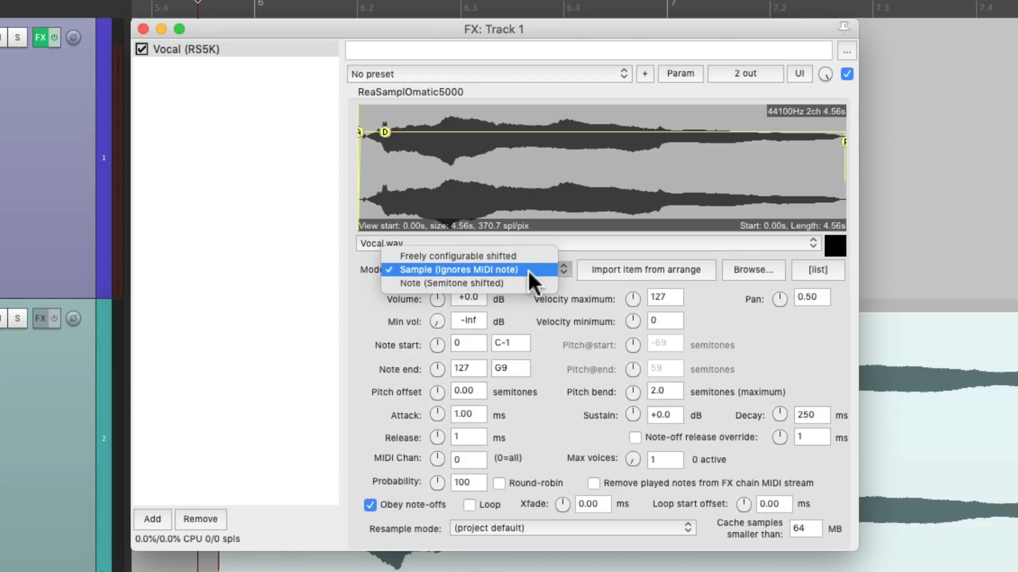
mouse_move(532, 283)
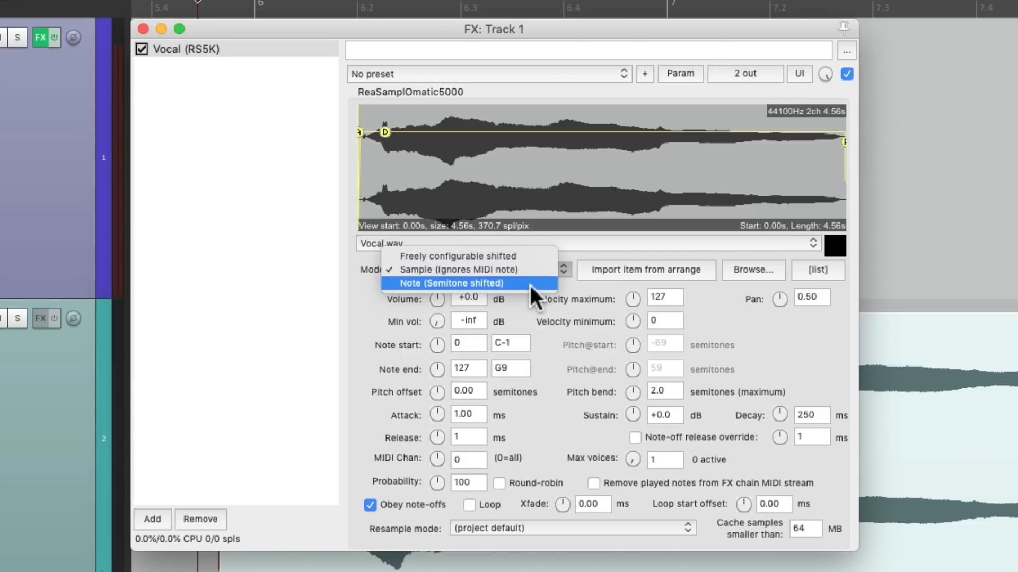
click(450, 283)
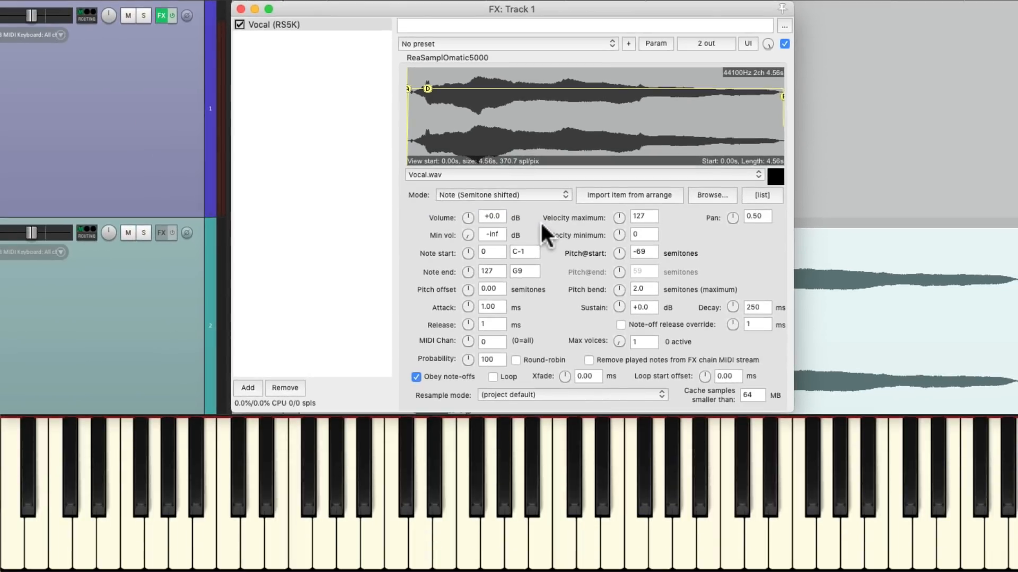
click(733, 494)
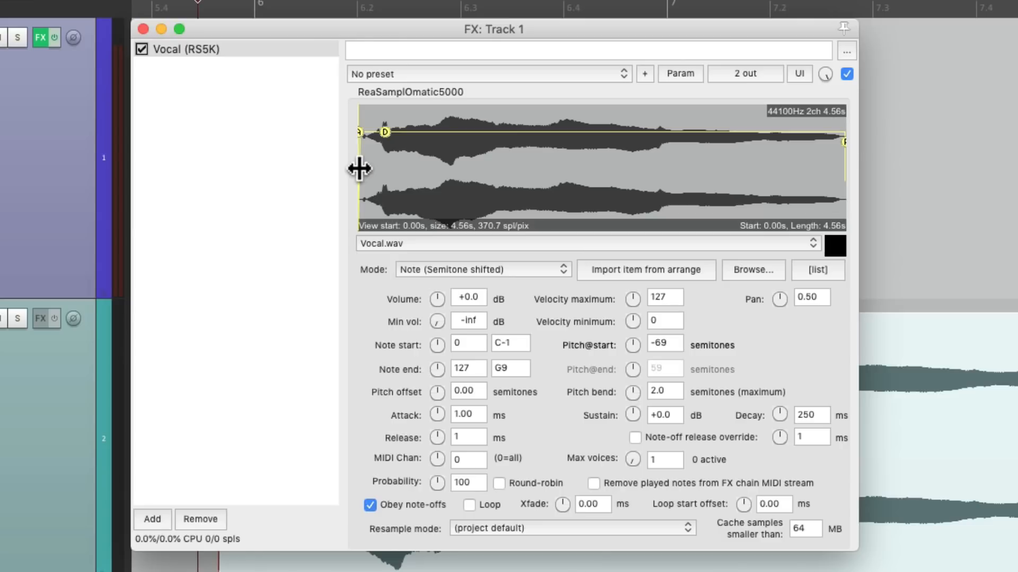
- Move the Vocal sample start to 0.74 s, cap the note range at E5, and adjust pitch offset
drag(358, 132, 410, 133)
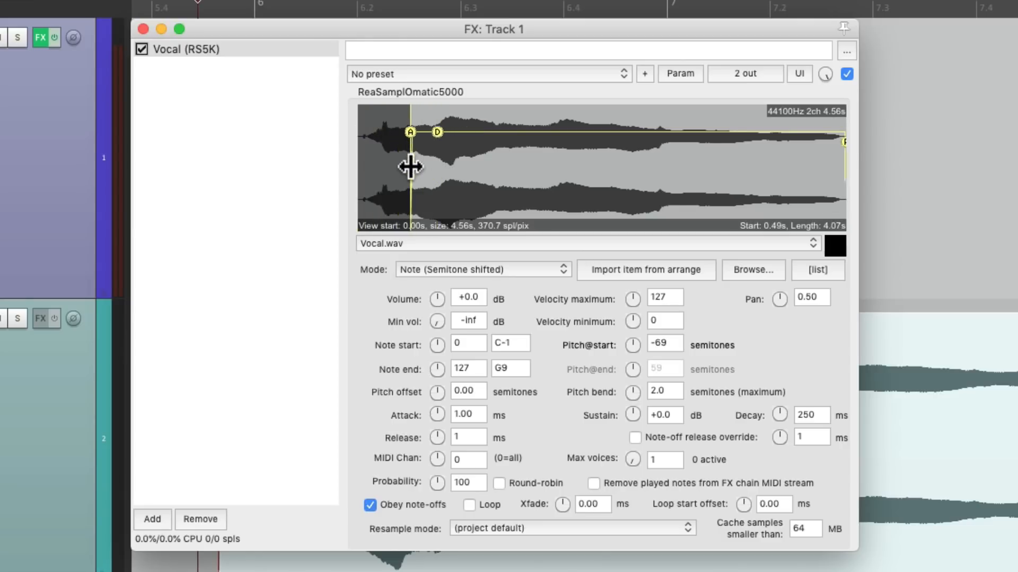
drag(409, 132, 436, 132)
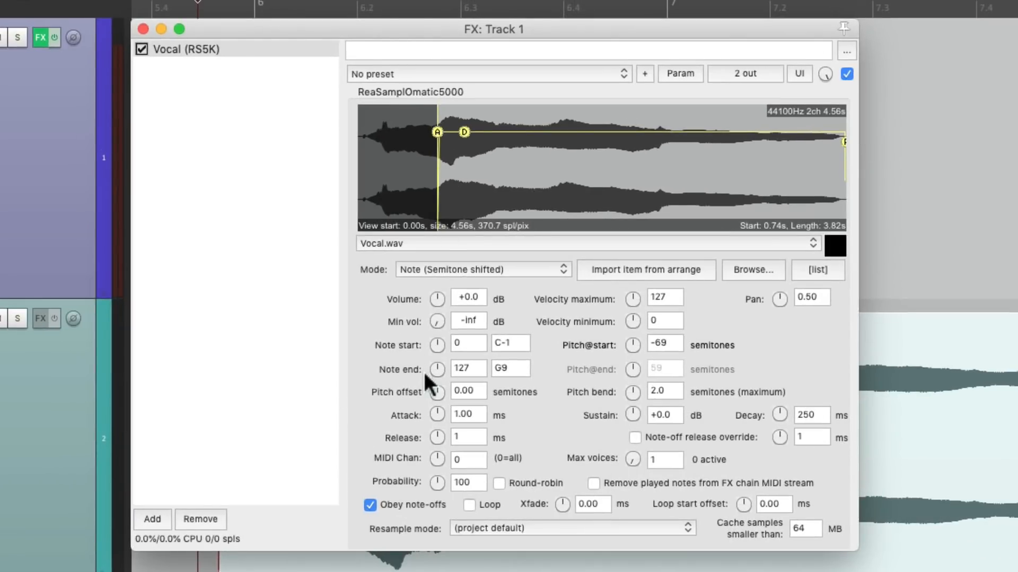
mouse_move(427, 361)
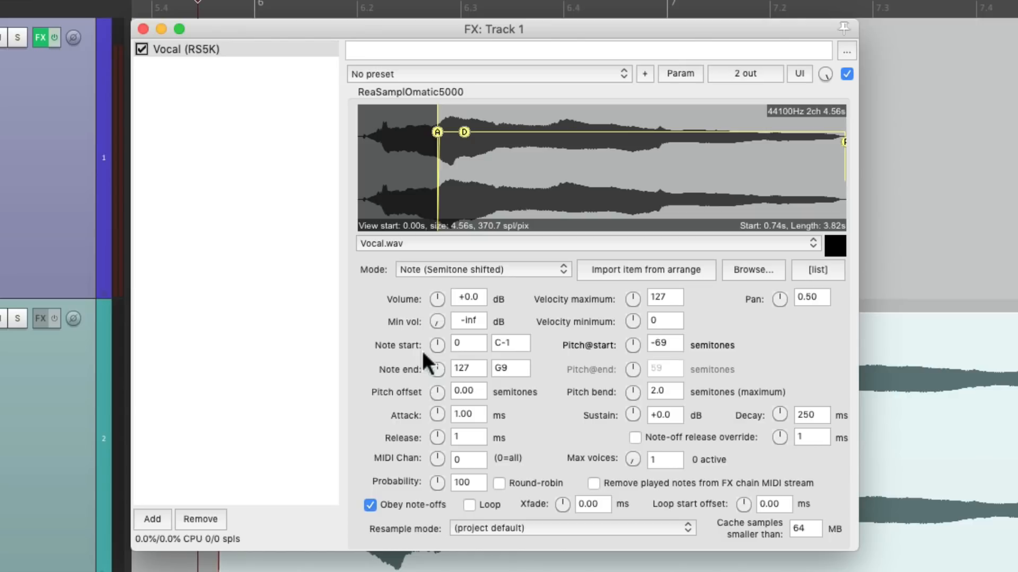
mouse_move(428, 382)
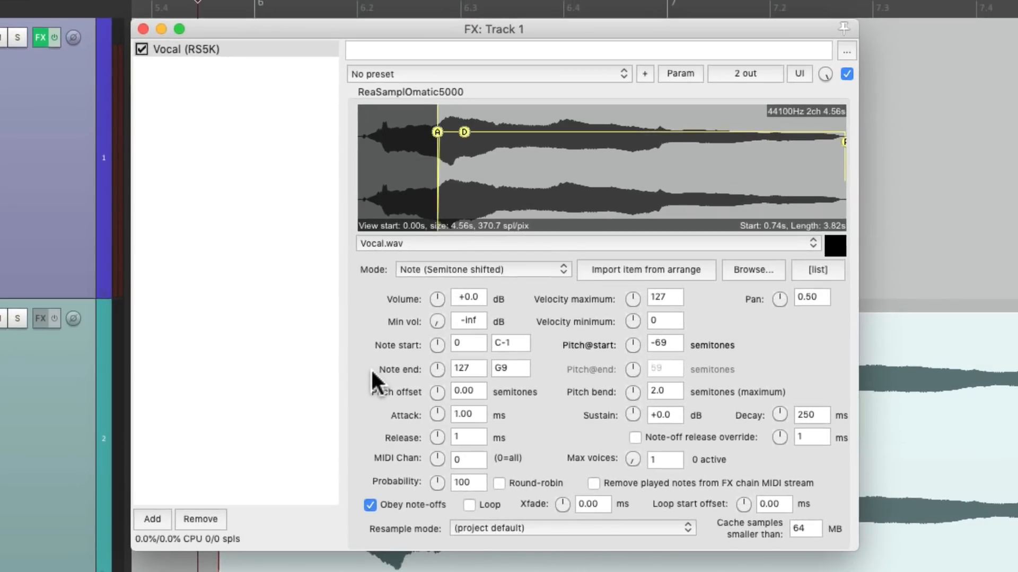
mouse_move(441, 379)
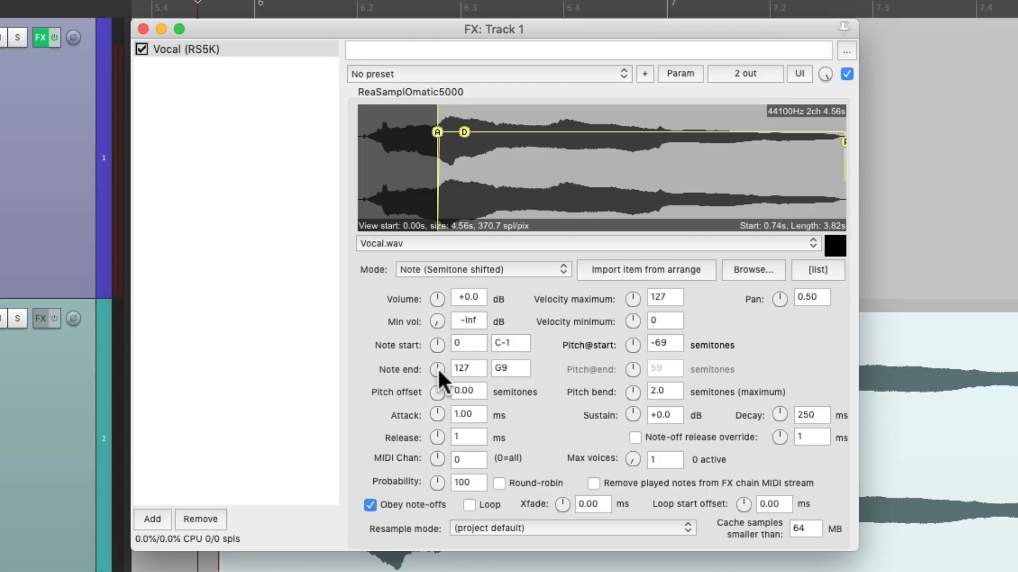
drag(437, 368, 484, 376)
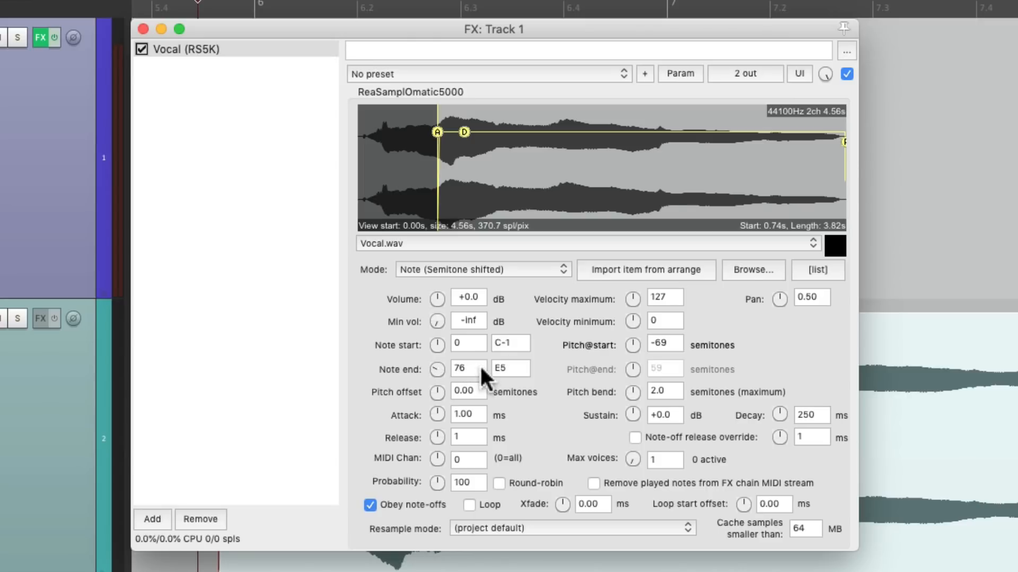
mouse_move(515, 381)
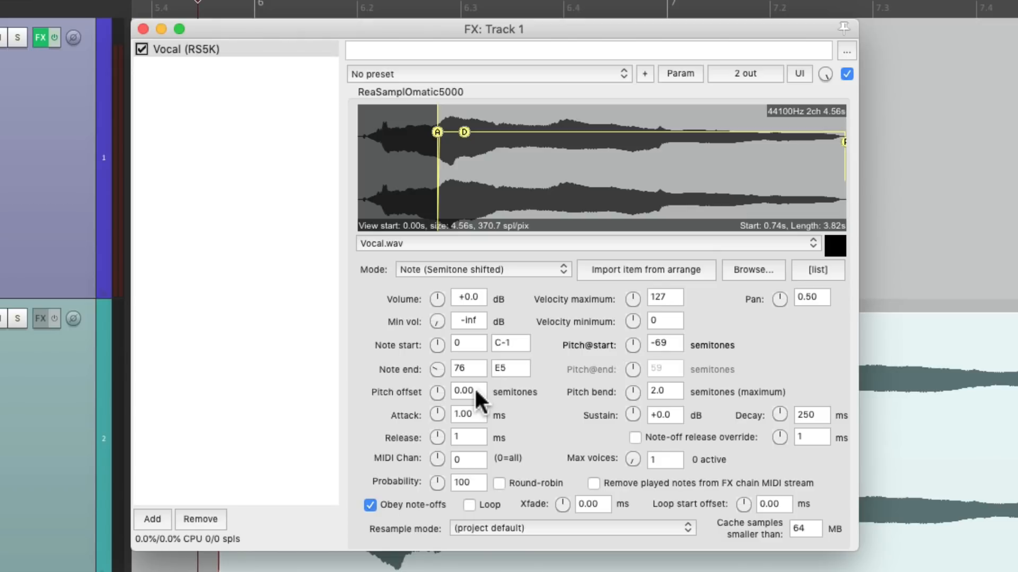
click(466, 392)
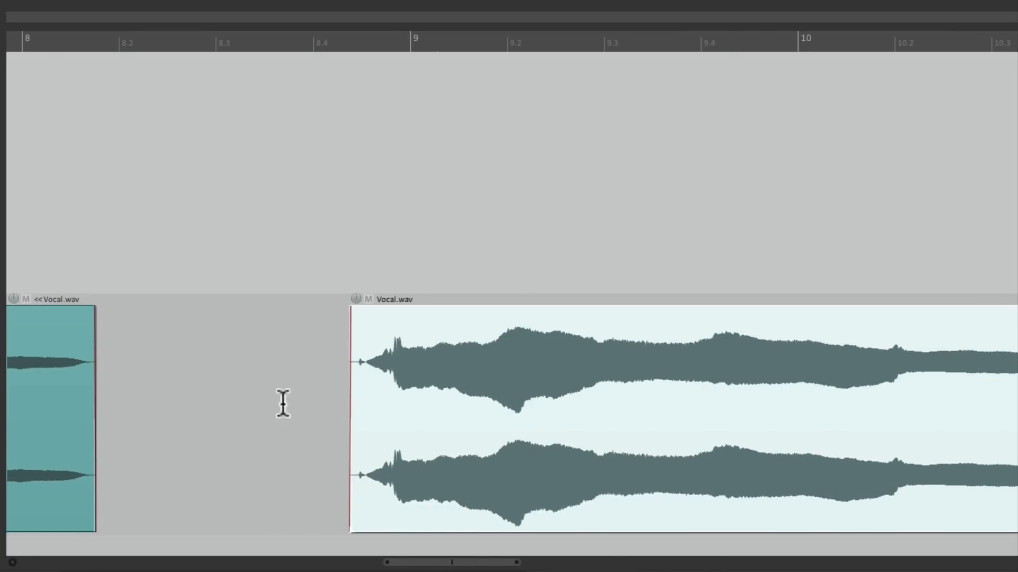
mouse_move(488, 367)
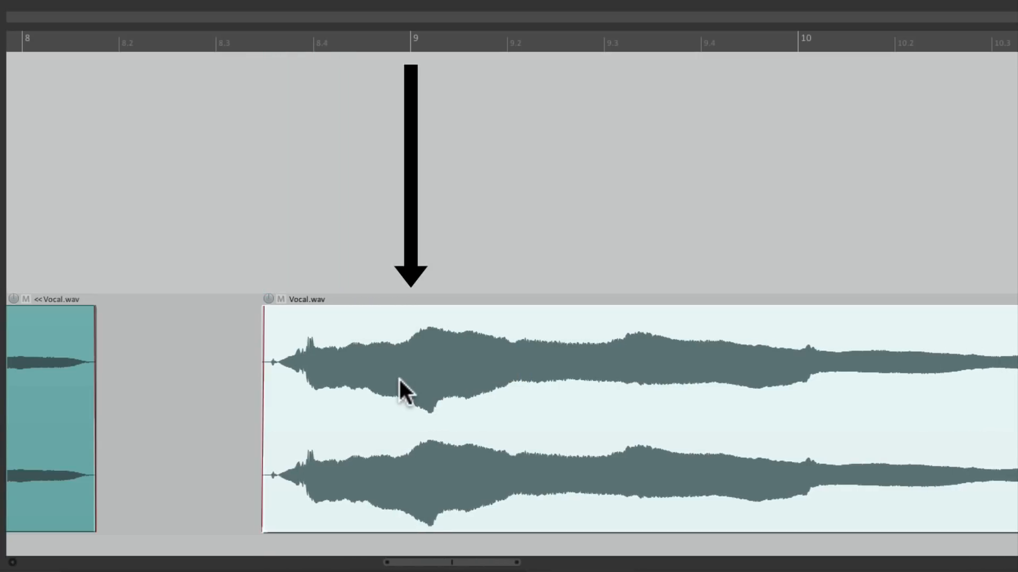
mouse_move(261, 393)
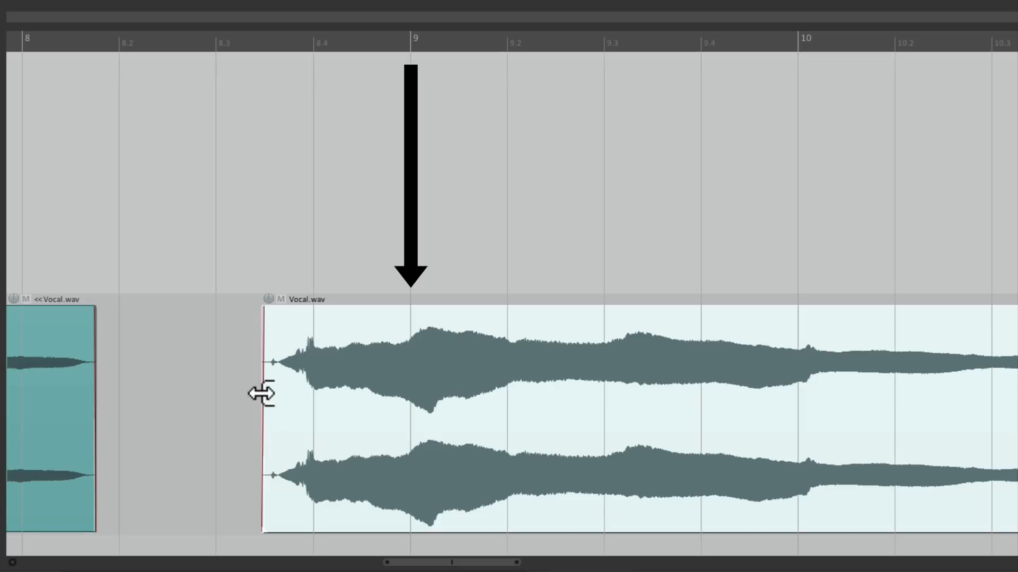
- Drag the second Vocal.wav item's left edge so it starts at 8.4
drag(263, 393, 313, 380)
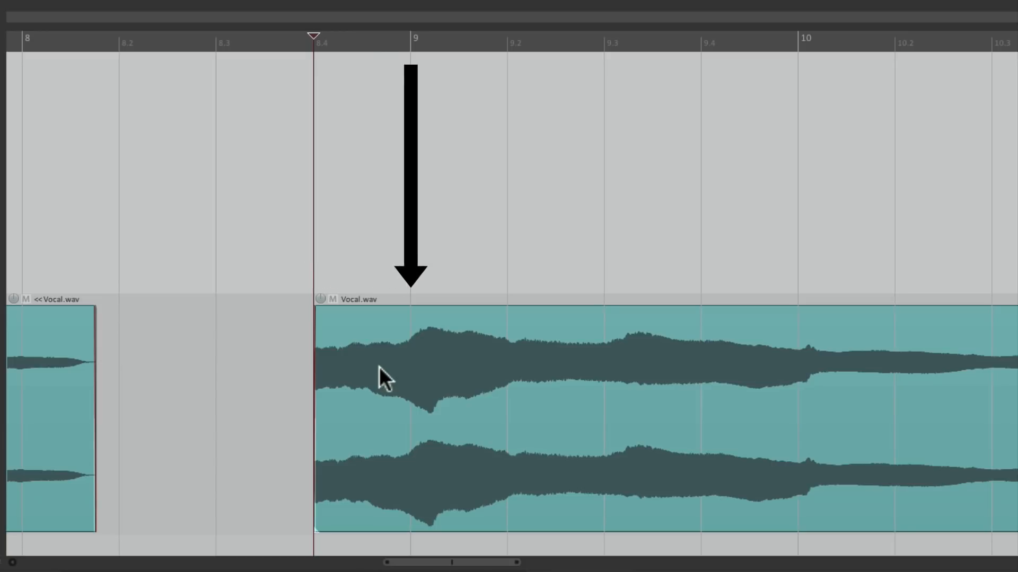
mouse_move(363, 363)
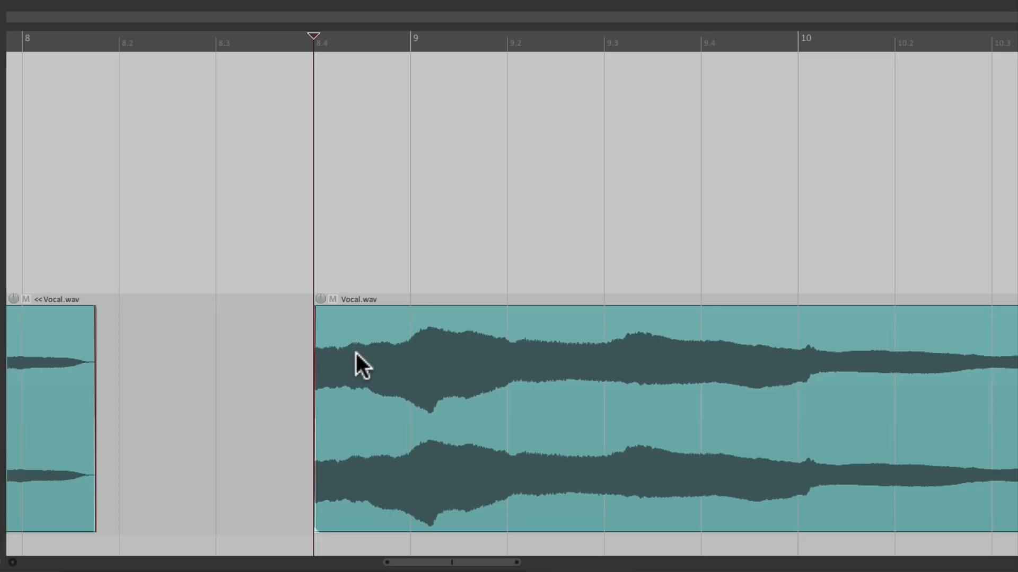
mouse_move(383, 356)
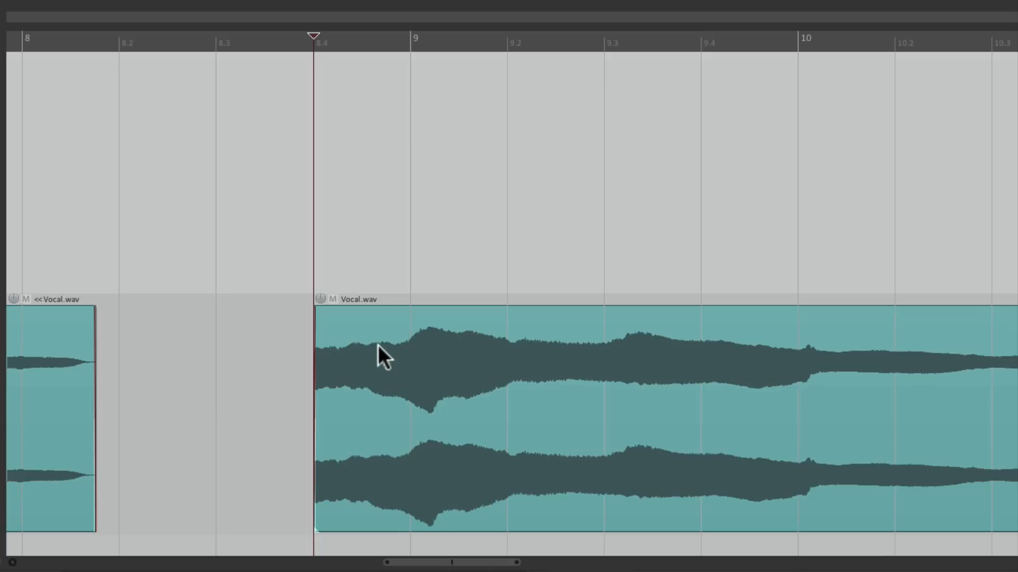
- Add a take pitch envelope with a point at bar 9 and the start point near -1.45 semitones
right_click(383, 357)
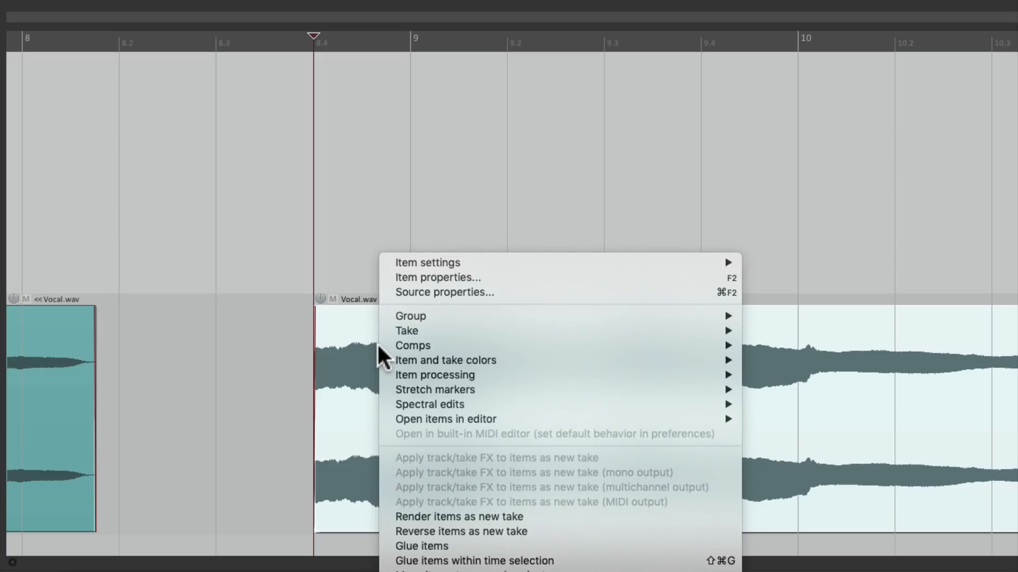
mouse_move(407, 330)
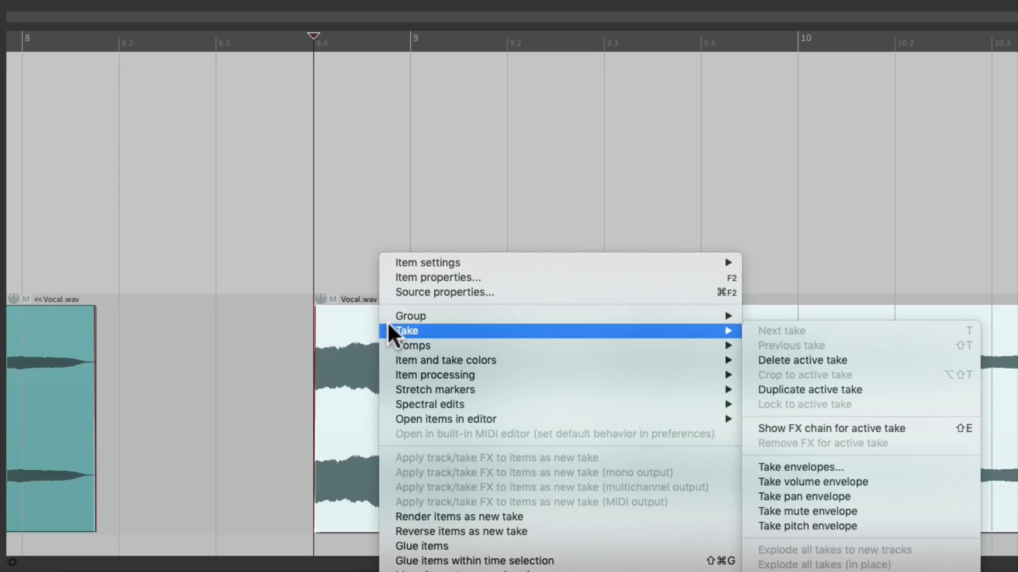
mouse_move(806, 526)
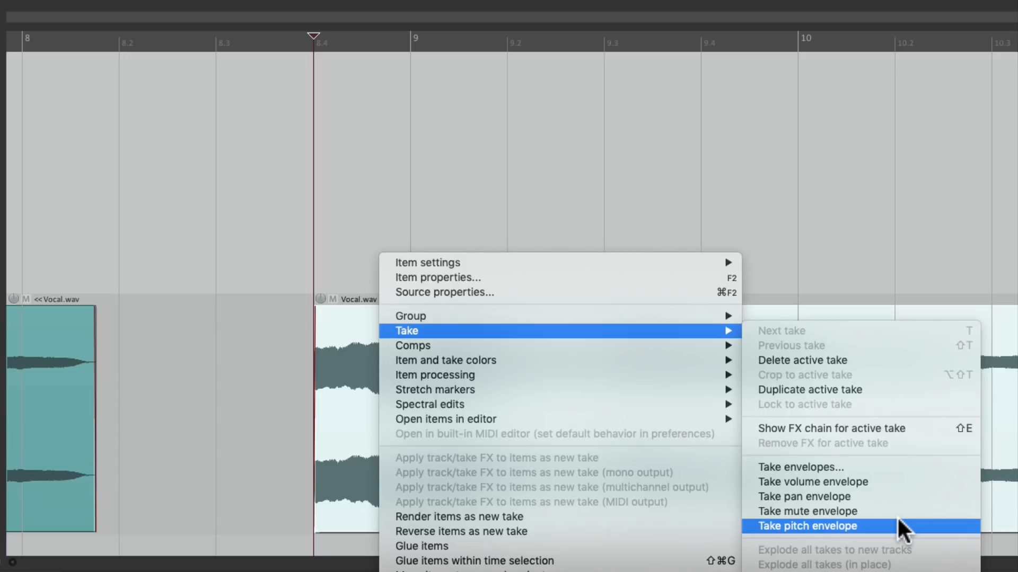
click(807, 527)
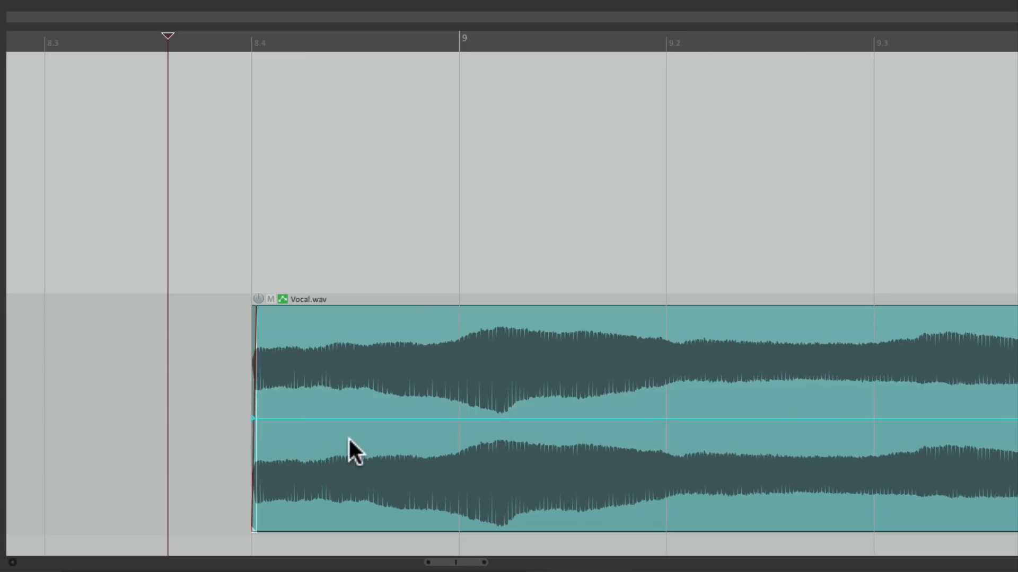
key(shift)
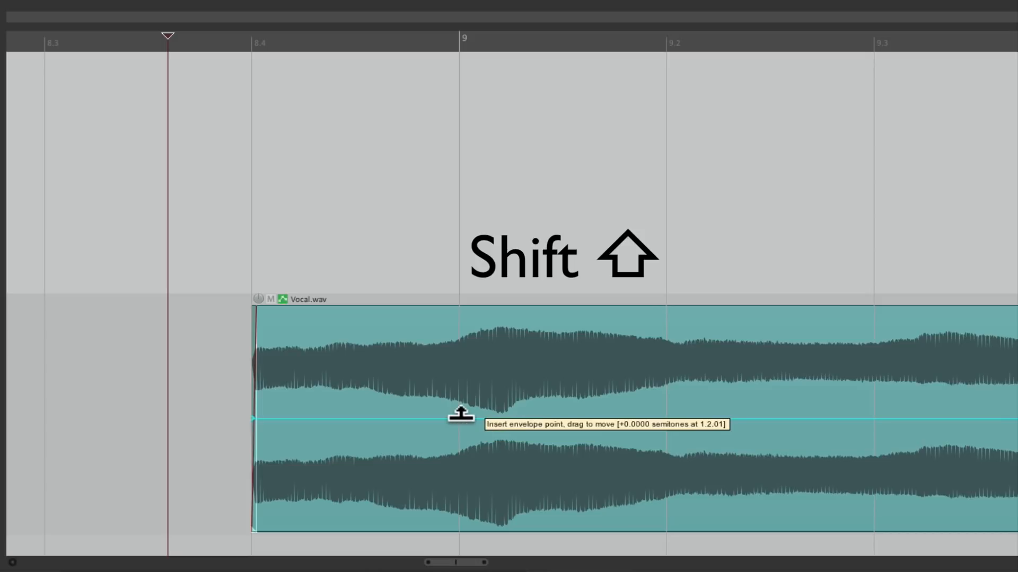
click(460, 419)
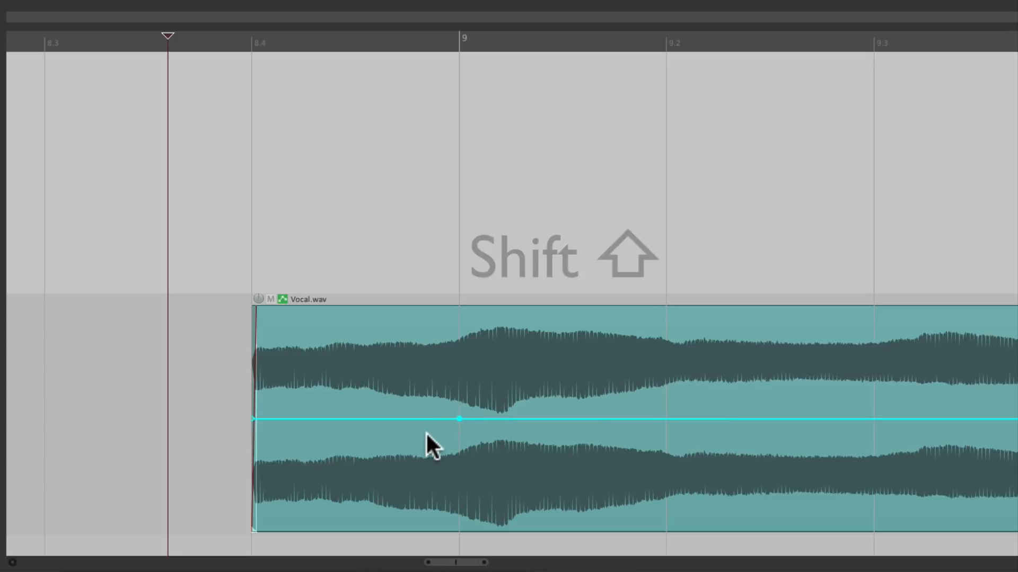
drag(460, 420, 253, 473)
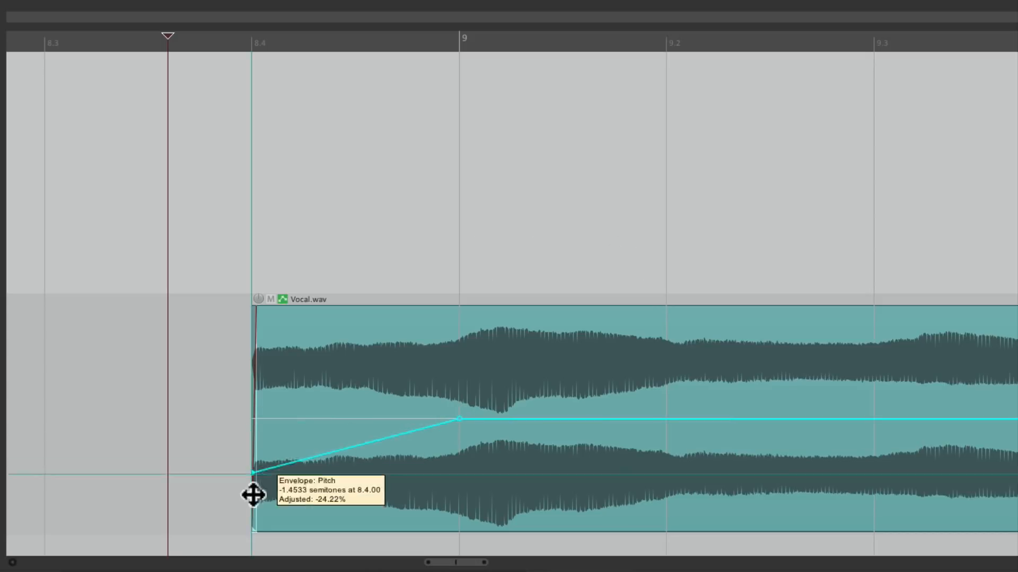
drag(253, 474, 254, 532)
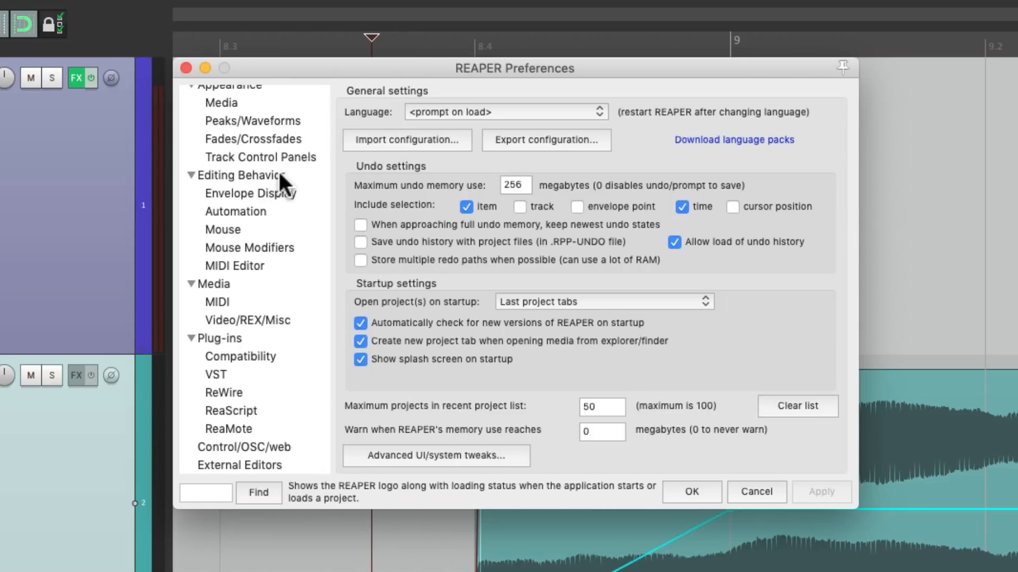
- Set Per-take pitch envelope range to 12 in Envelope Display preferences and confirm
click(249, 194)
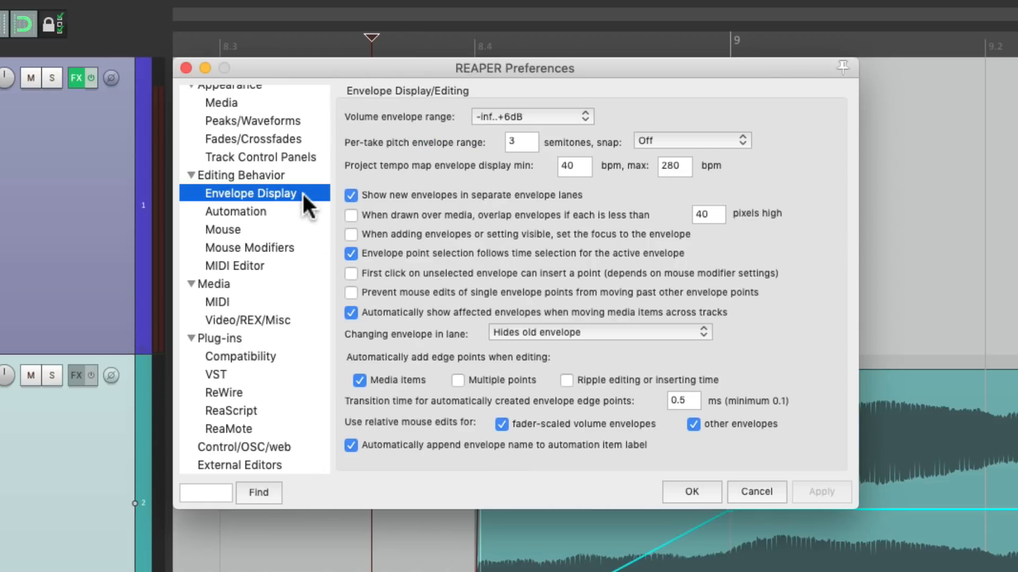
mouse_move(402, 159)
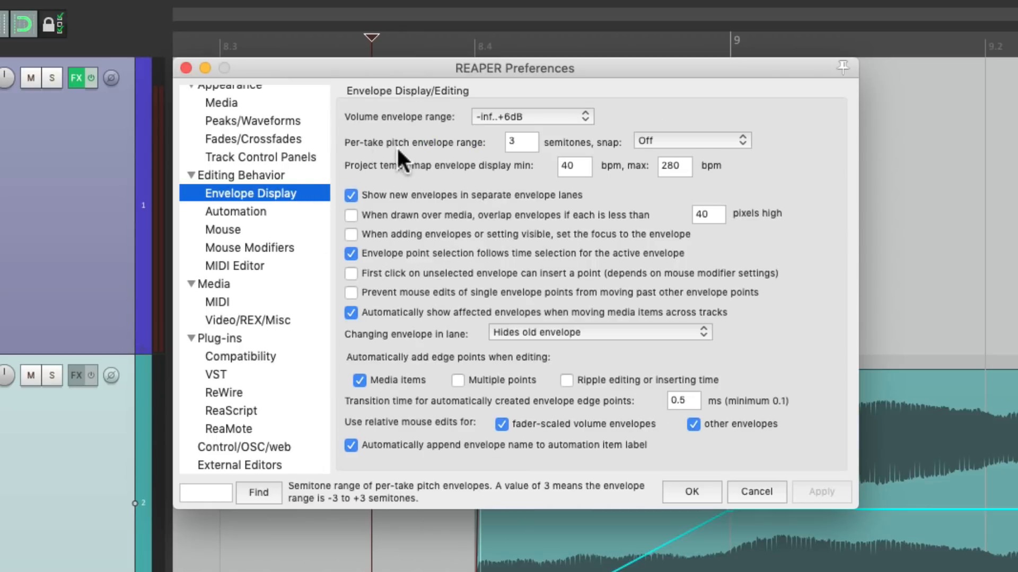
mouse_move(405, 159)
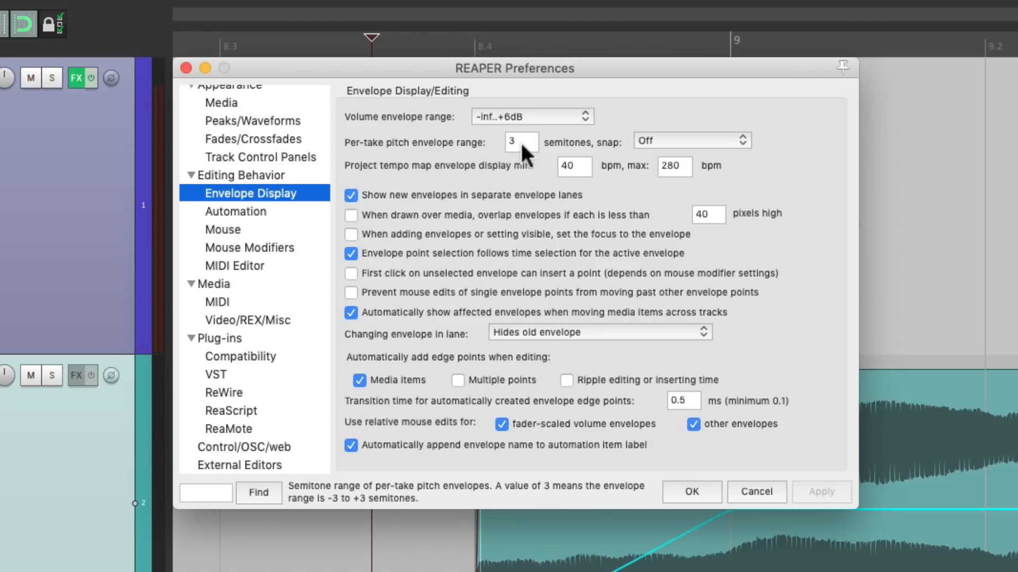
click(519, 142)
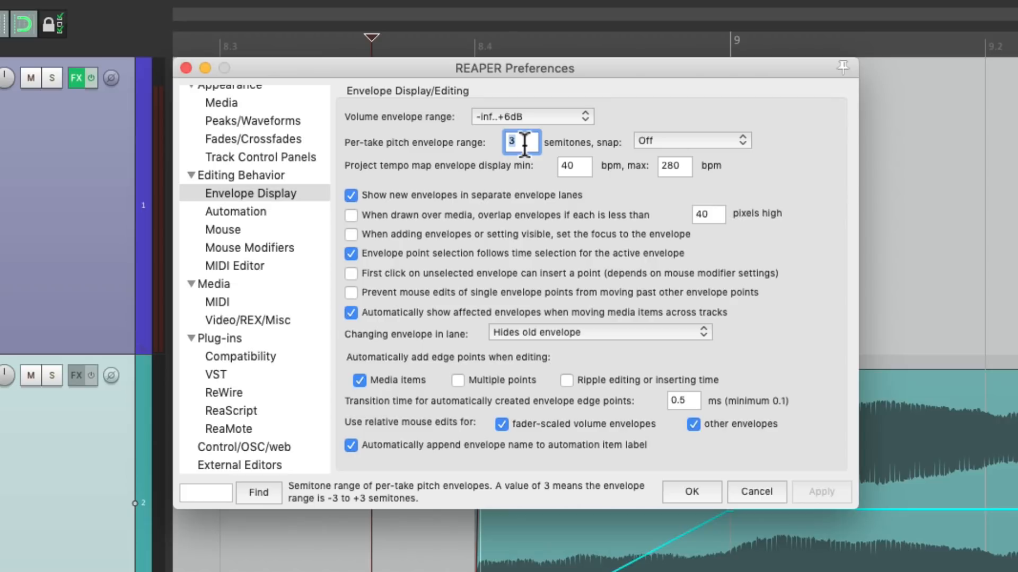
text(12)
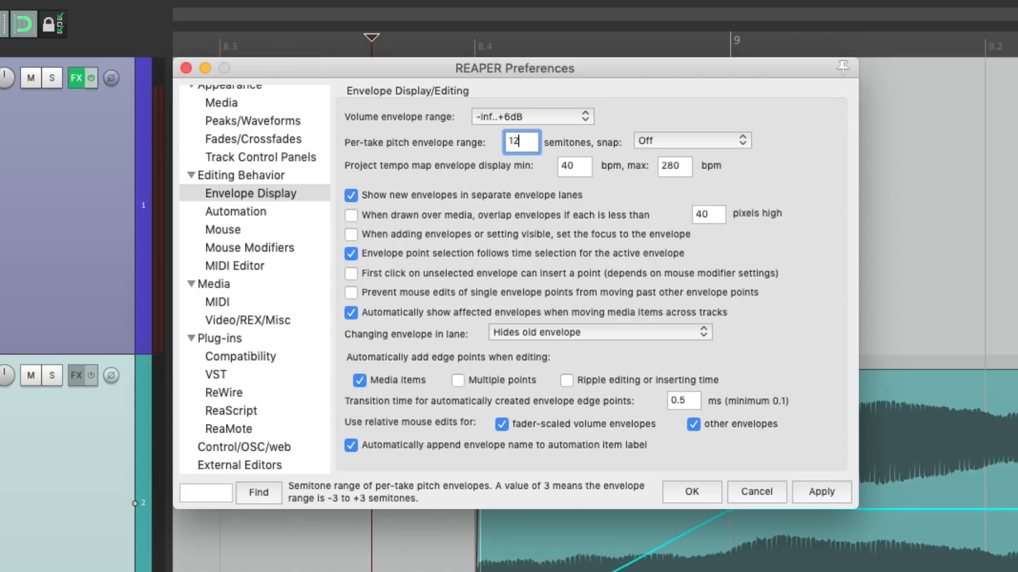
click(691, 491)
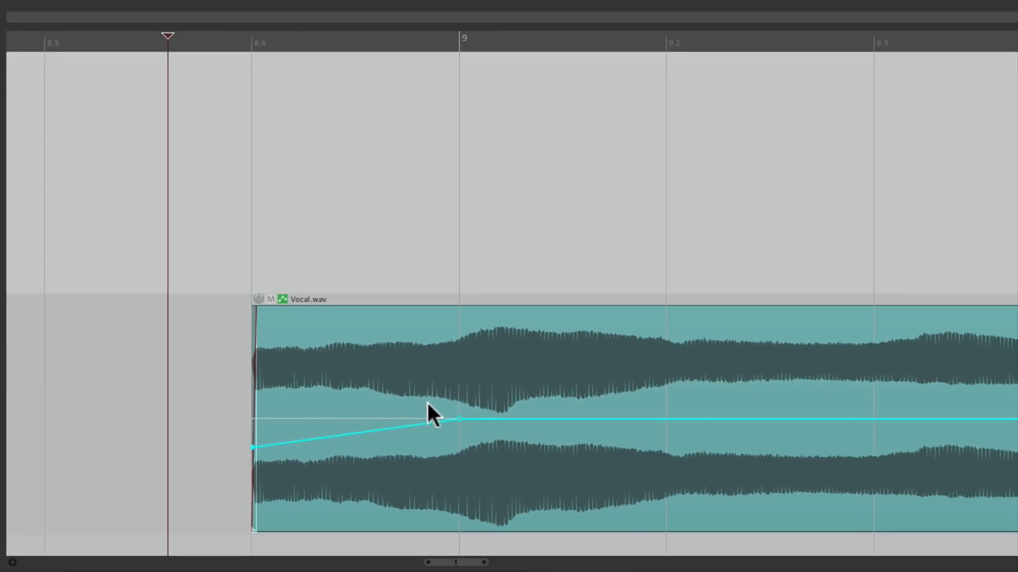
mouse_move(252, 449)
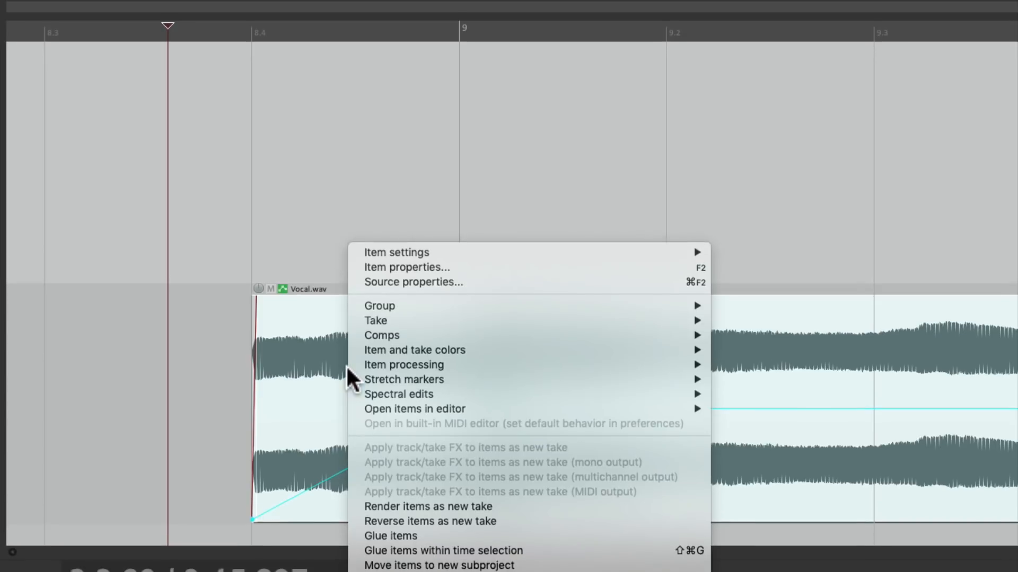
mouse_move(390, 532)
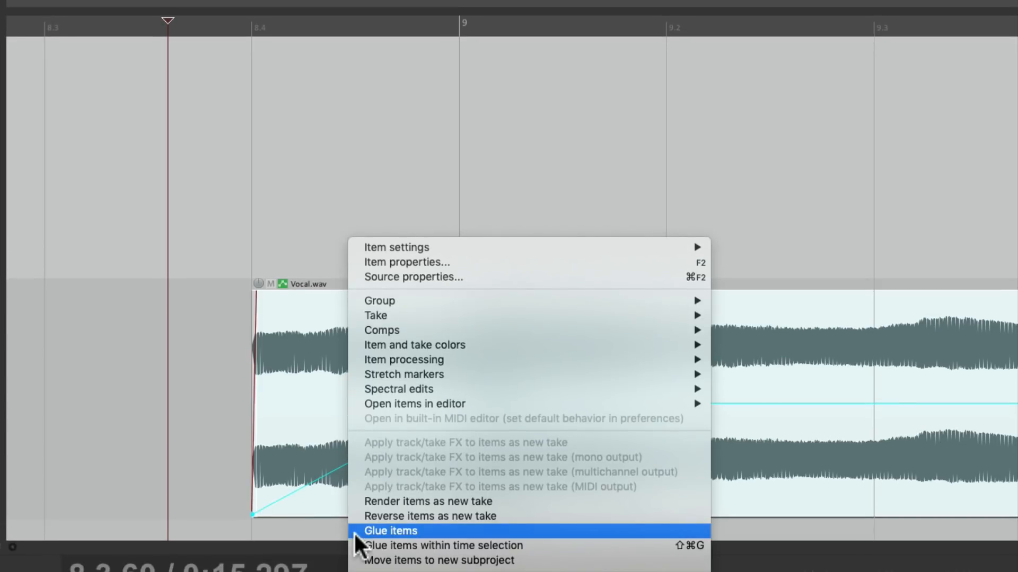
- Glue the pitch-bent vocal item into Vocal-glued-04.wav
click(390, 531)
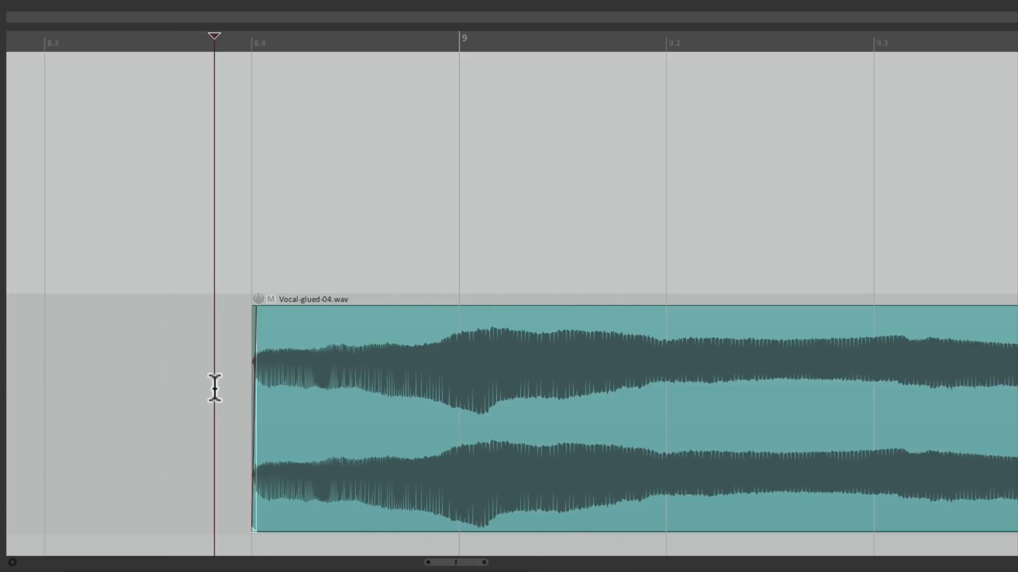
mouse_move(257, 370)
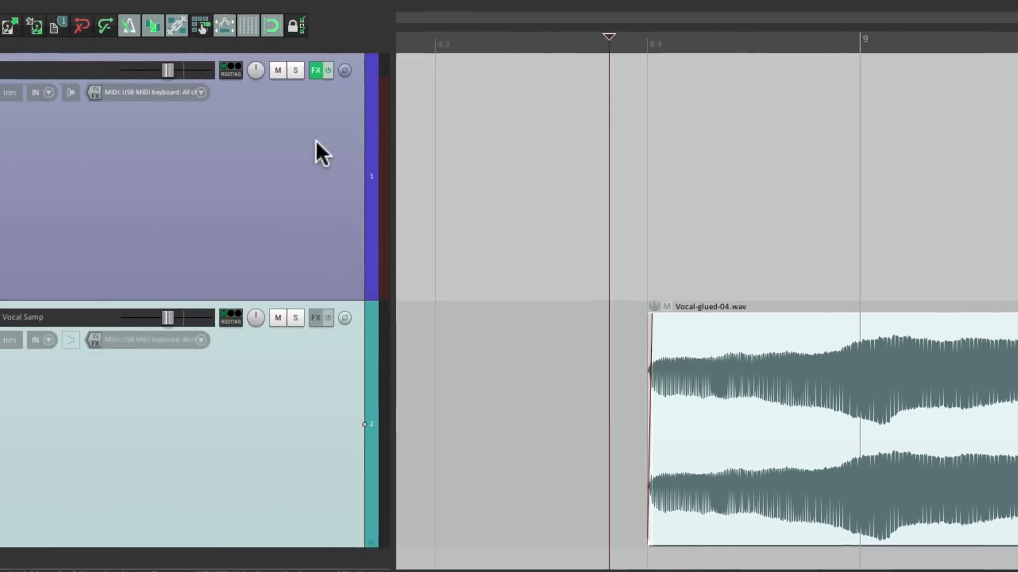
- Add a second ReaSamplOmatic5000 to Track 1 and load Vocal-glued-04.wav into it
click(315, 70)
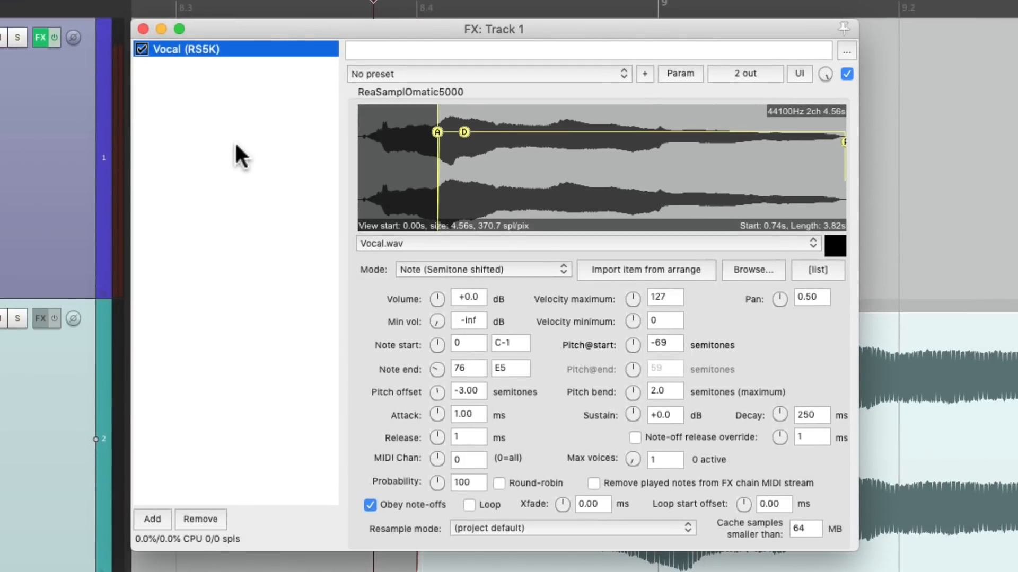
click(152, 520)
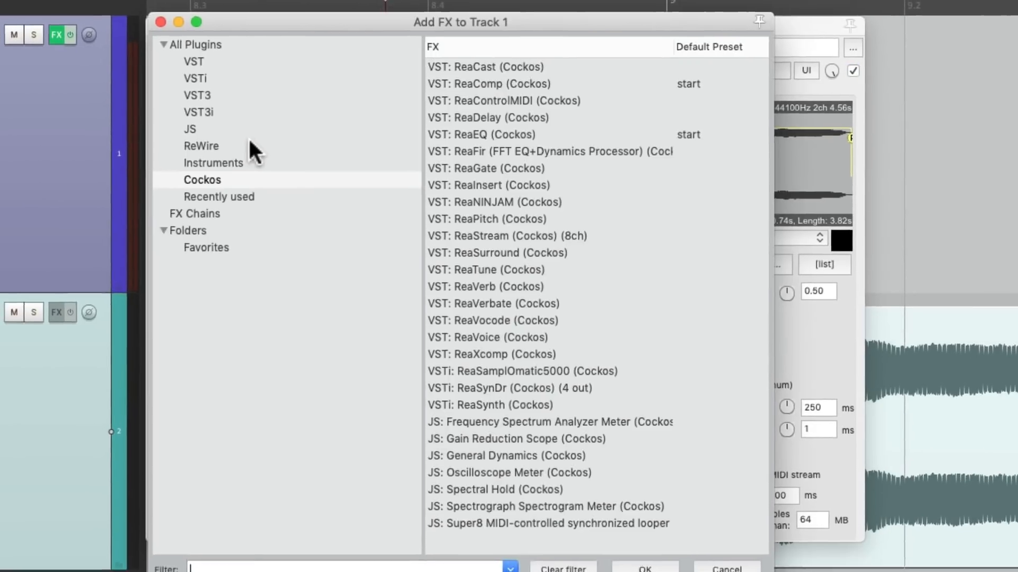
click(550, 353)
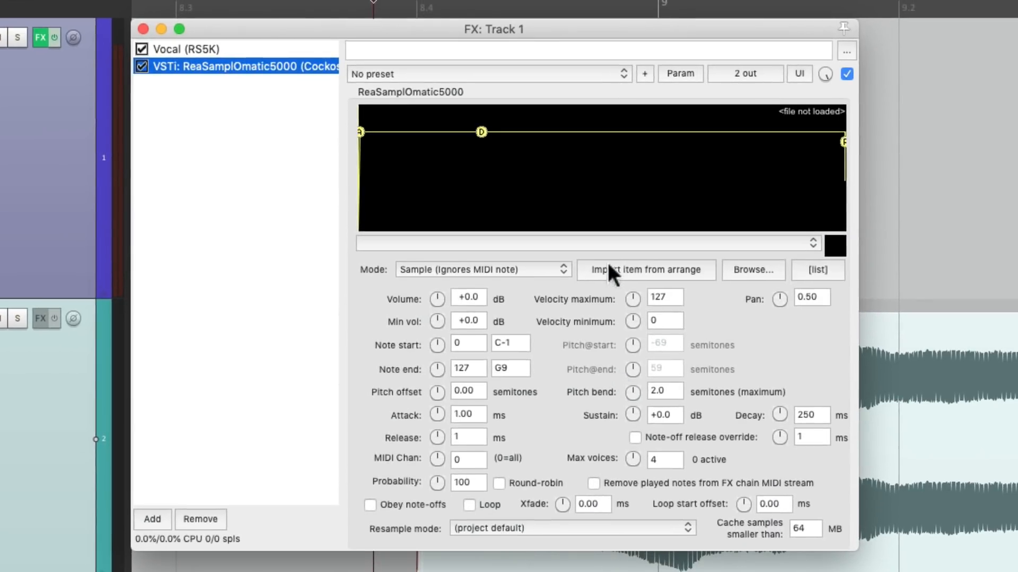
click(645, 270)
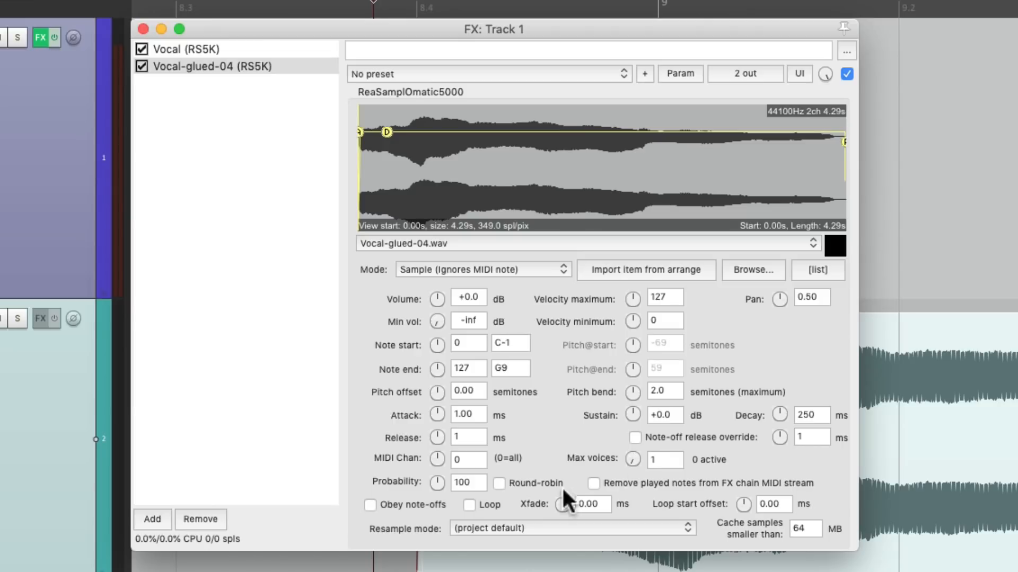
- Make the second sampler obey note-offs and play only F5 (note 77) with -1 pitch offset
click(370, 505)
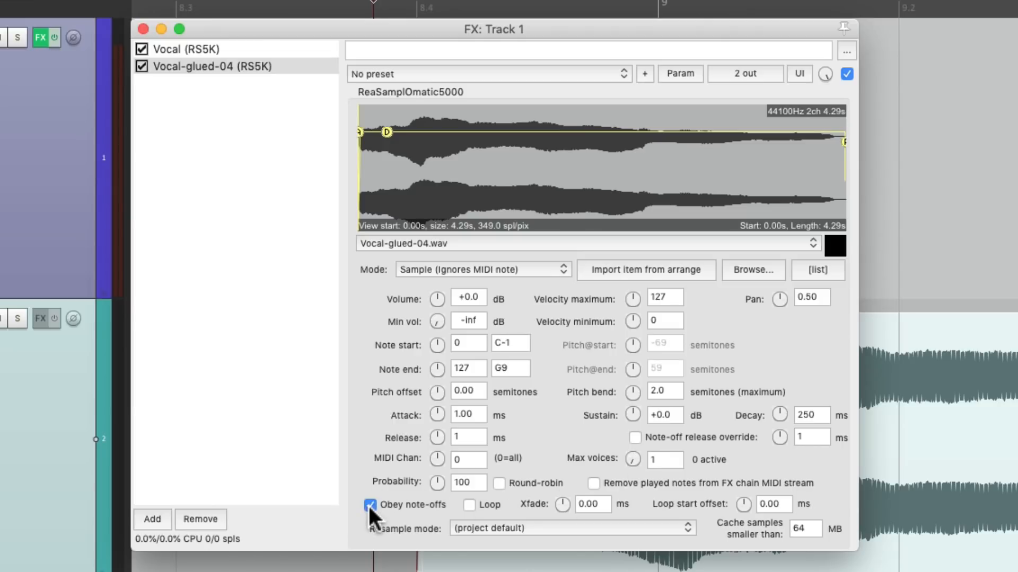
mouse_move(584, 382)
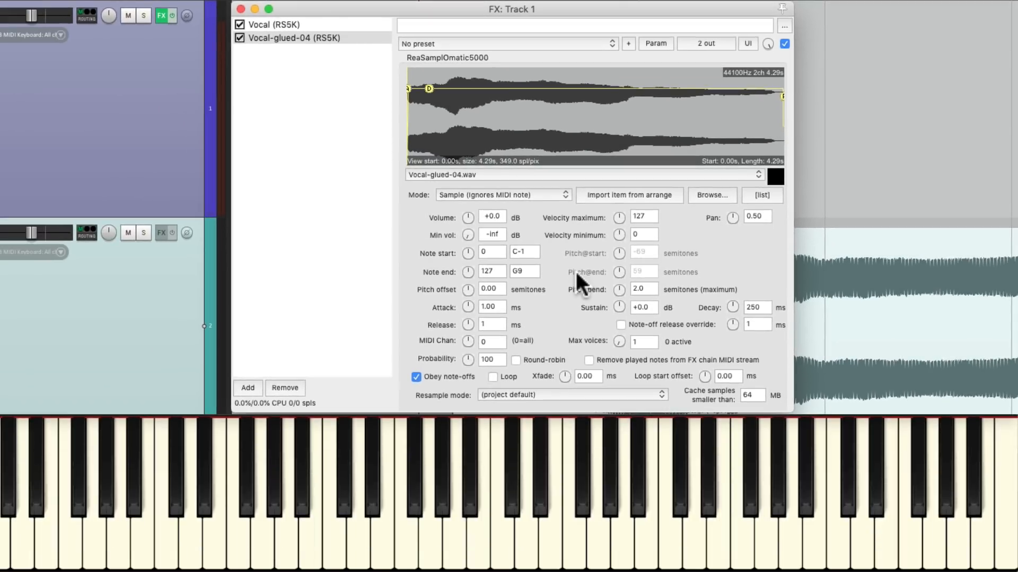
click(581, 506)
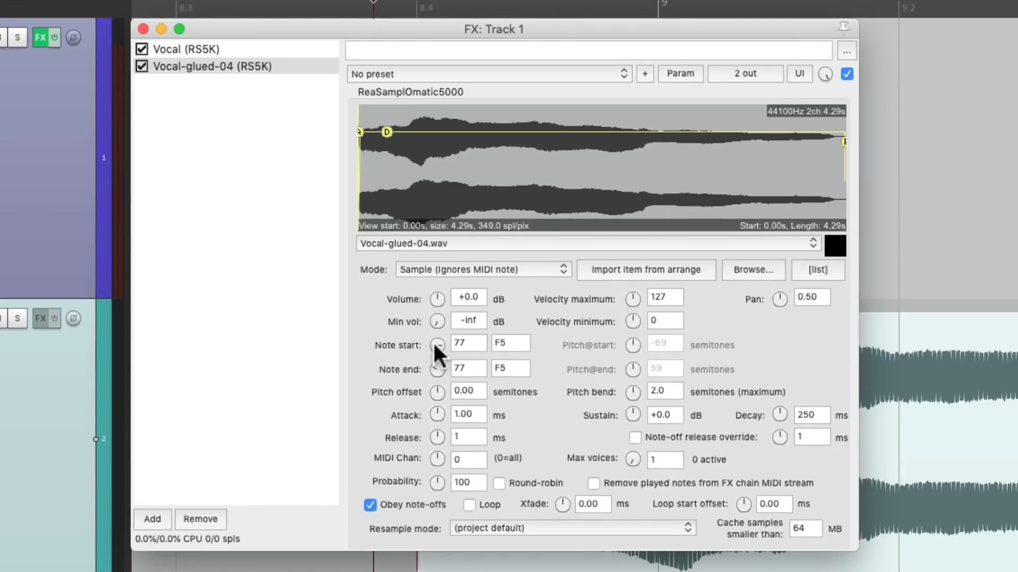
mouse_move(523, 353)
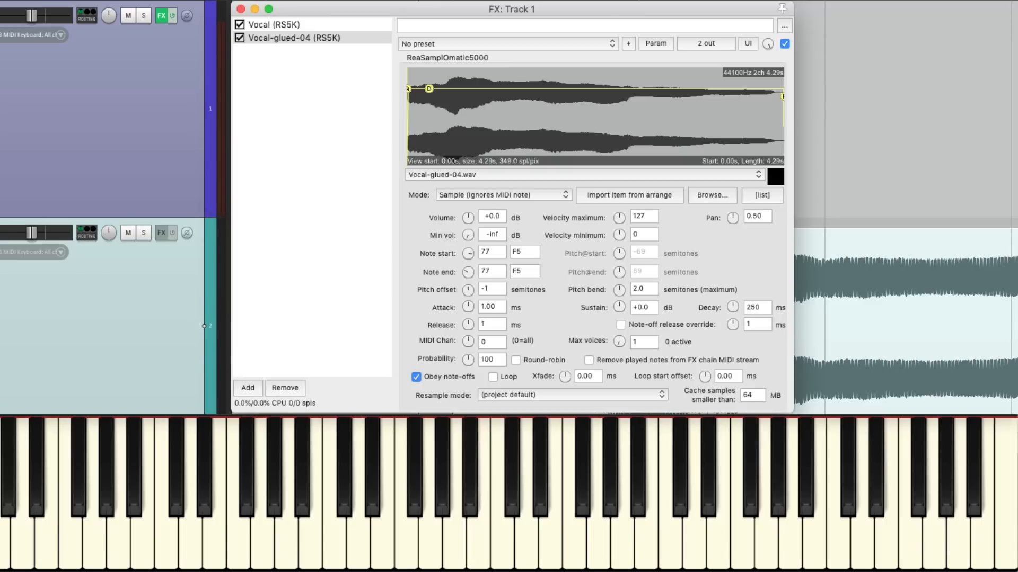
click(241, 9)
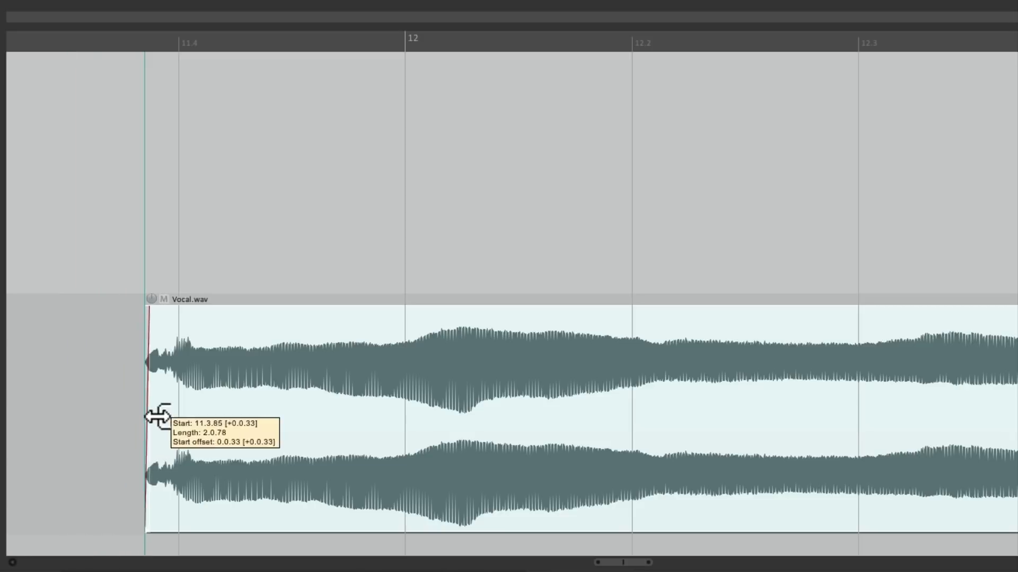
- Trim the Vocal.wav item's start and add a take pitch envelope falling to its lowest by bar 12
drag(148, 416, 182, 420)
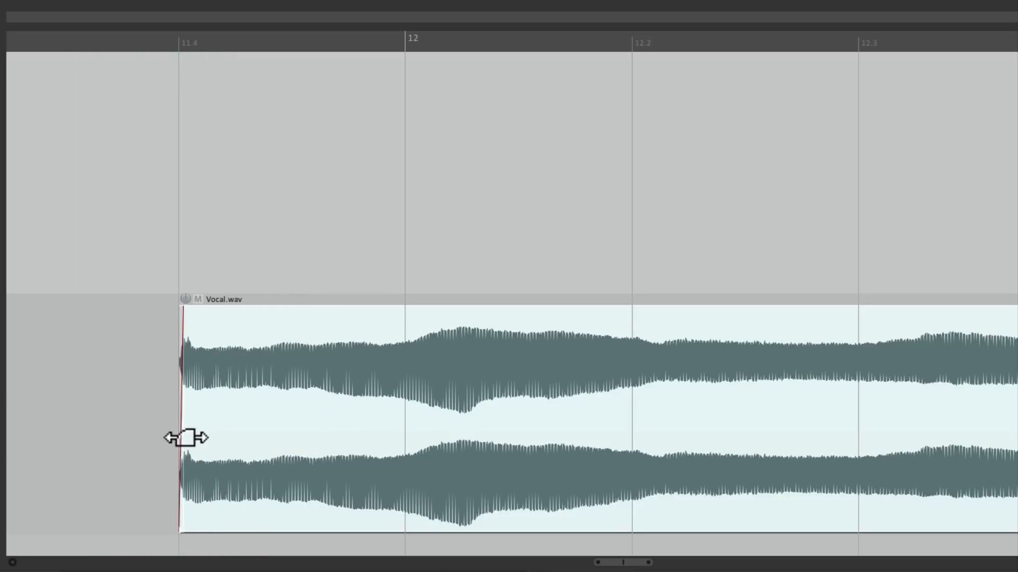
mouse_move(306, 409)
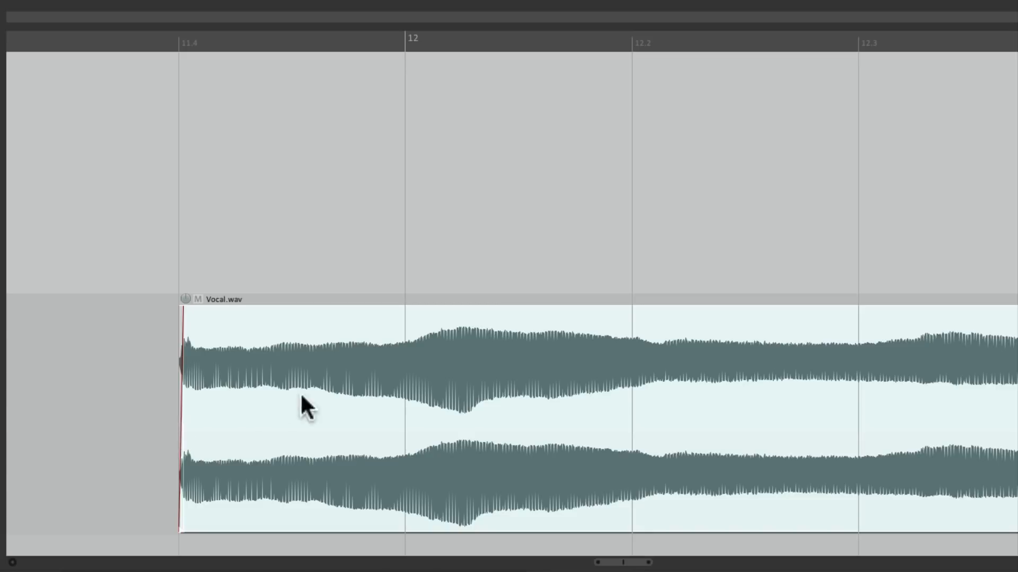
right_click(306, 406)
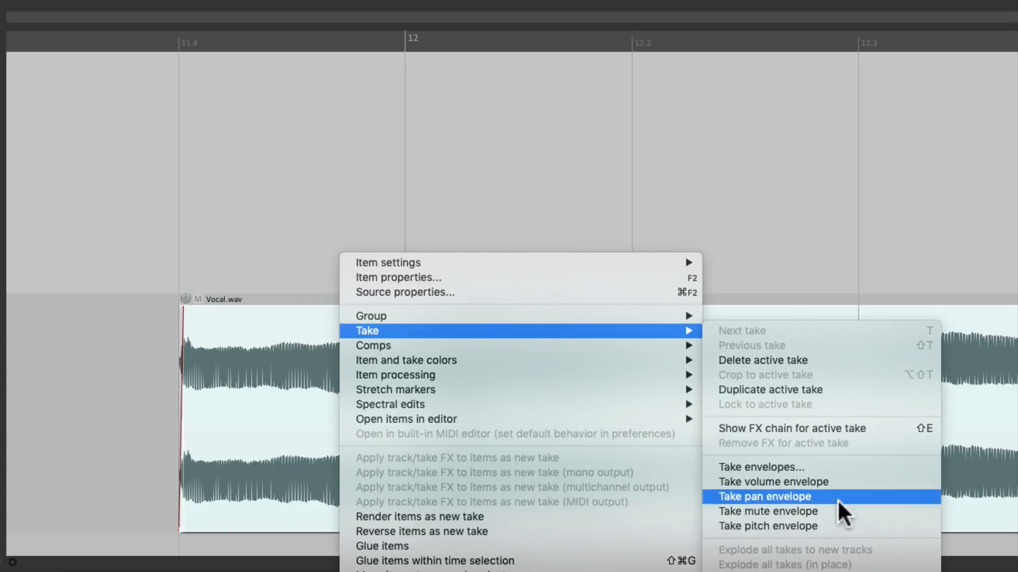
mouse_move(854, 534)
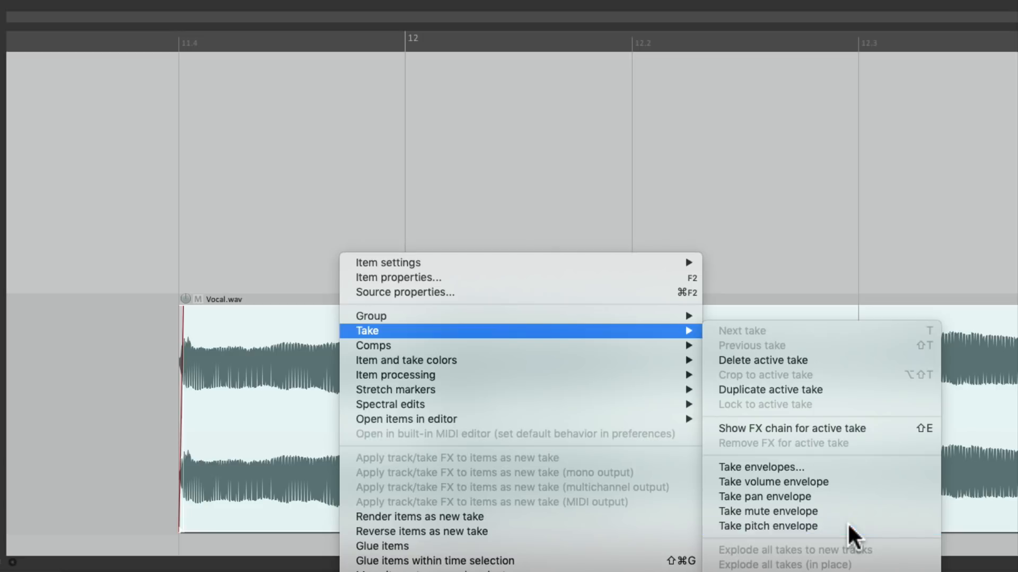
click(766, 527)
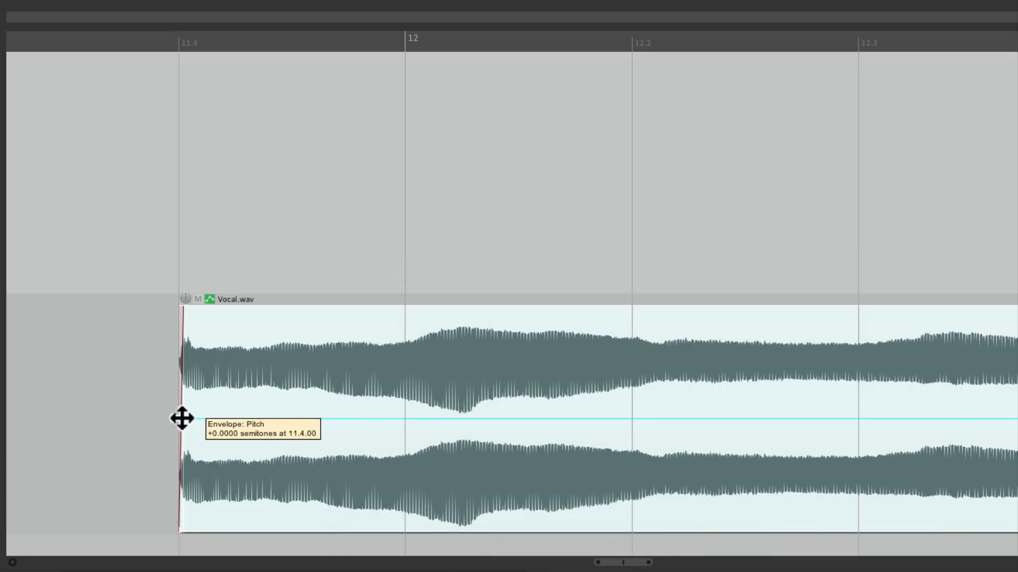
mouse_move(402, 414)
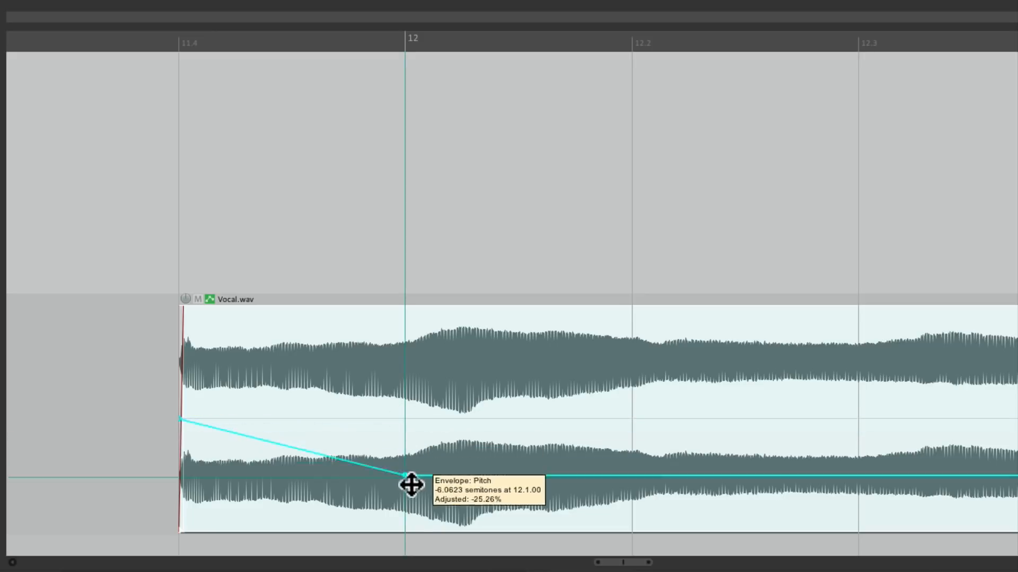
drag(405, 477, 405, 532)
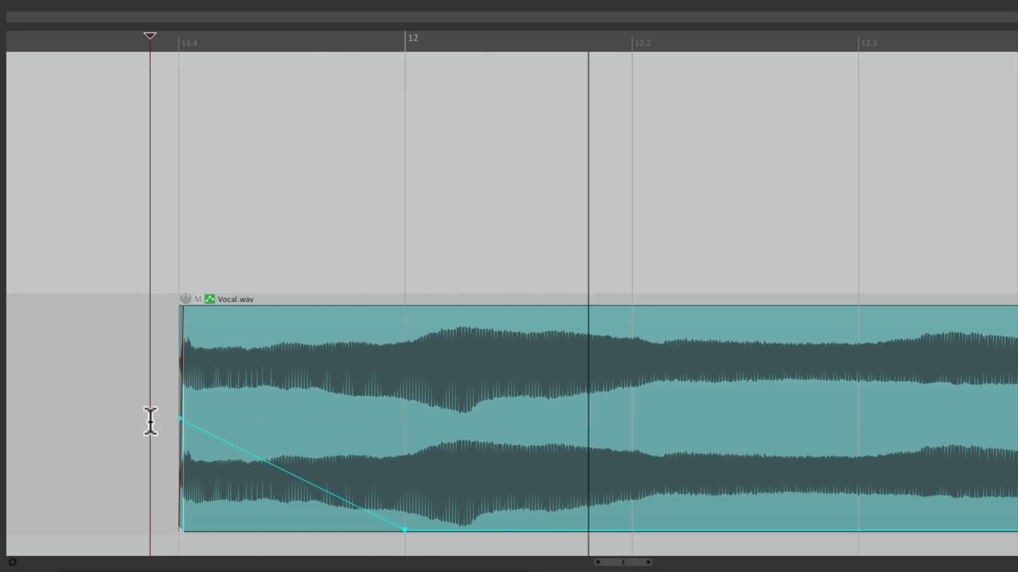
mouse_move(254, 379)
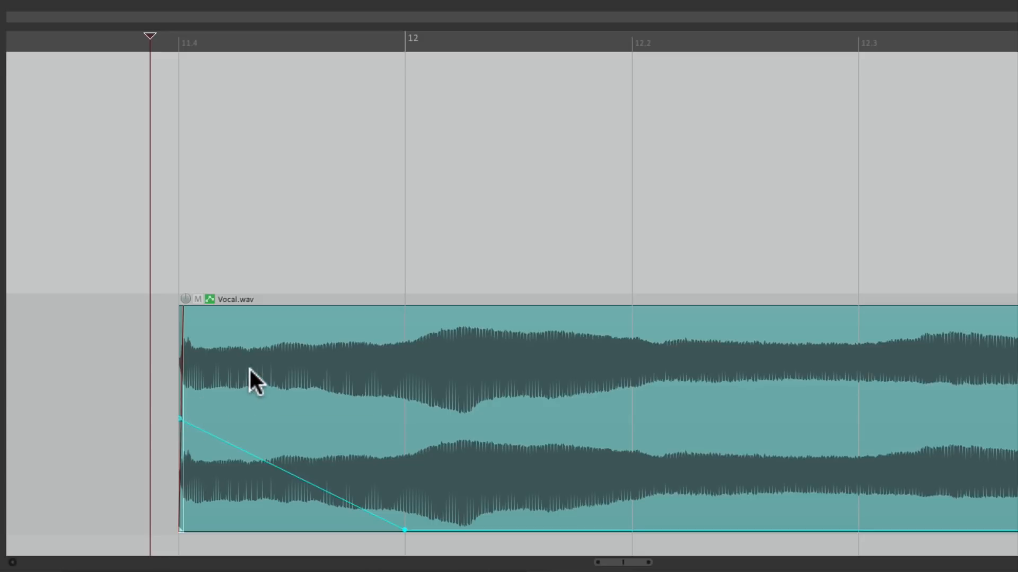
- Glue the pitch-dropping Vocal.wav item into Vocal-glued-05.wav via its context menu
right_click(253, 379)
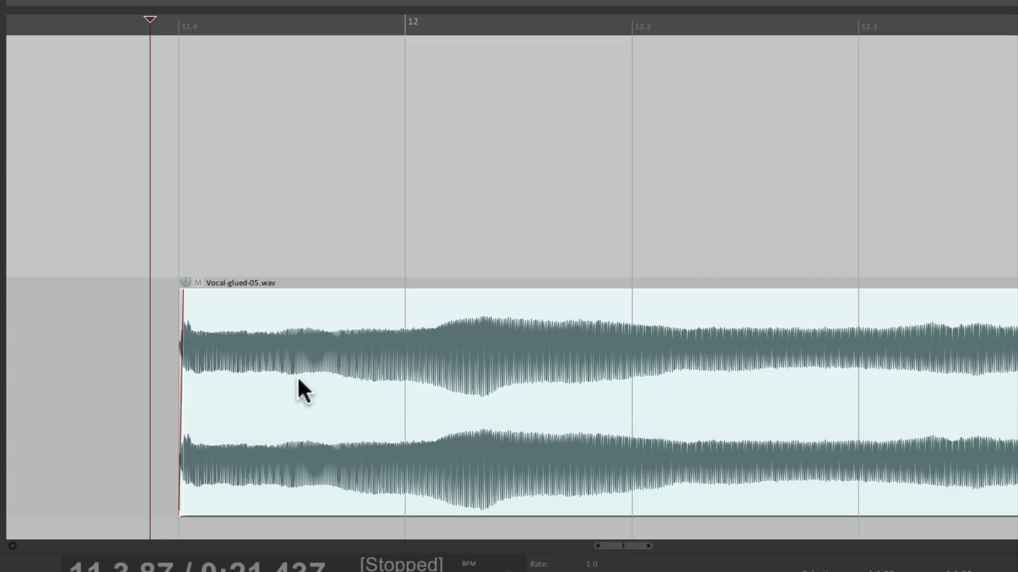
click(301, 66)
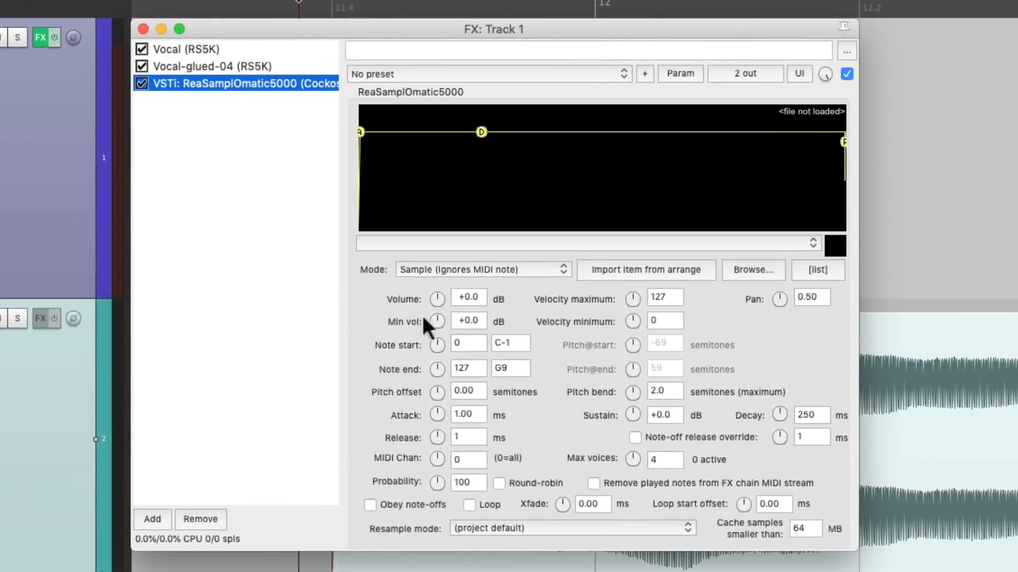
- Give the third ReaSamplOmatic5000 -inf minimum volume, note-off obedience, and the glued vocal item
drag(437, 322, 415, 338)
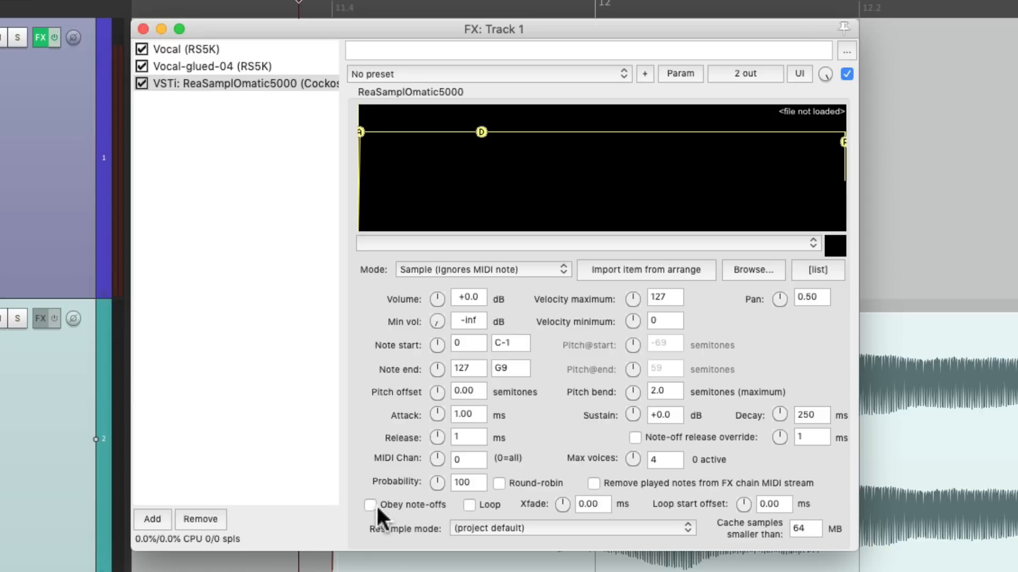
click(370, 506)
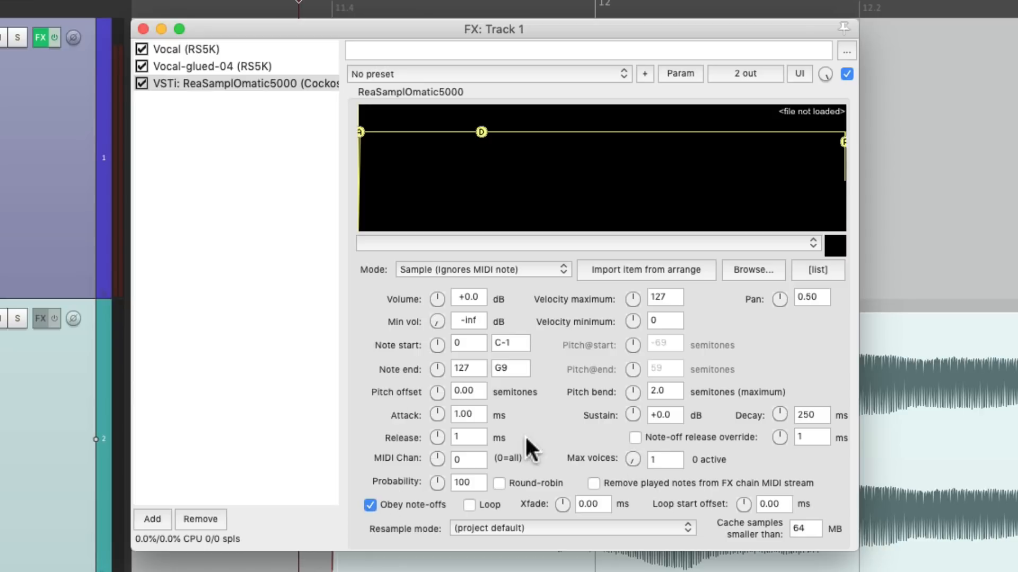
mouse_move(477, 360)
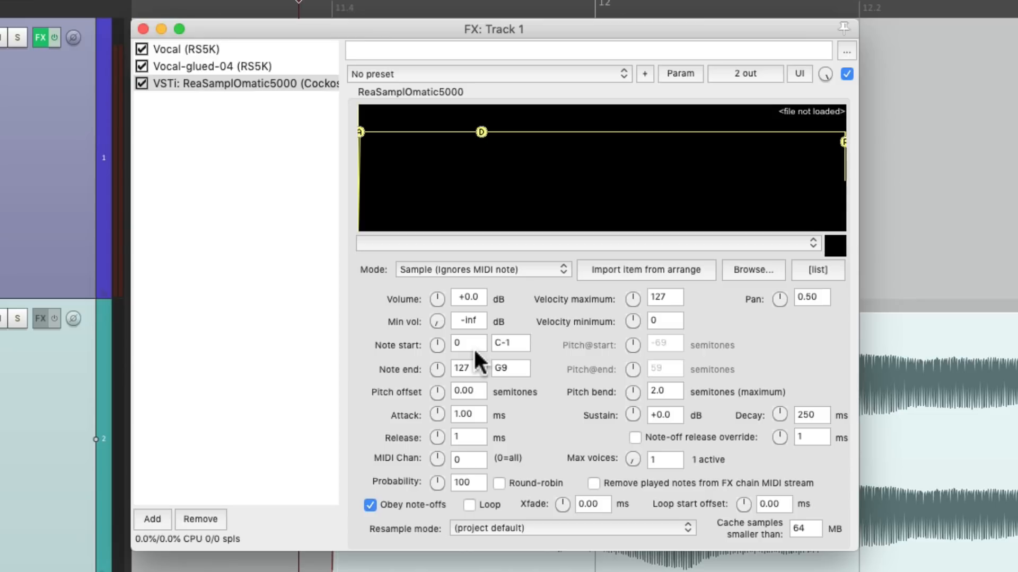
mouse_move(448, 353)
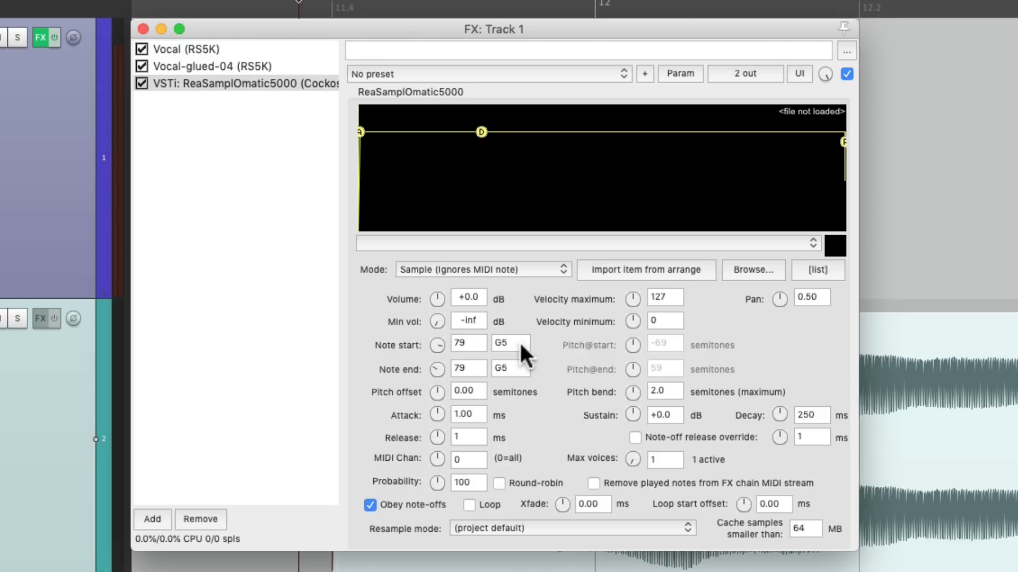
mouse_move(621, 286)
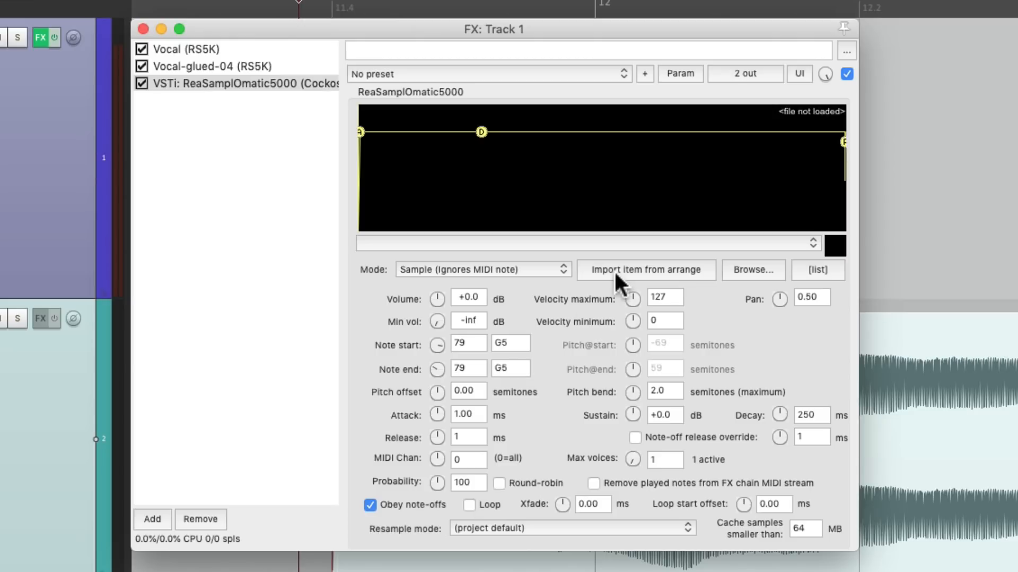
click(644, 270)
text(-1)
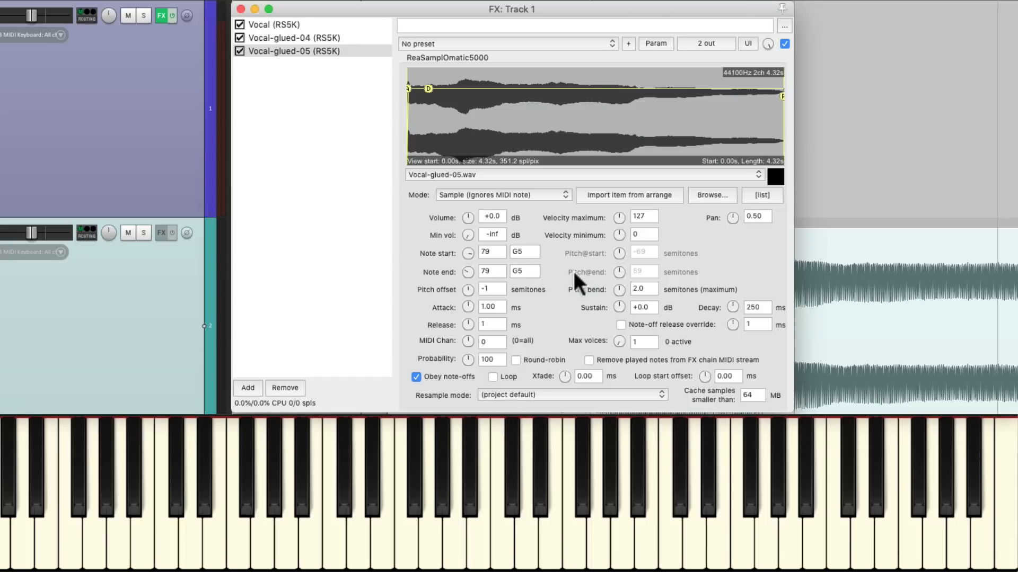
click(240, 8)
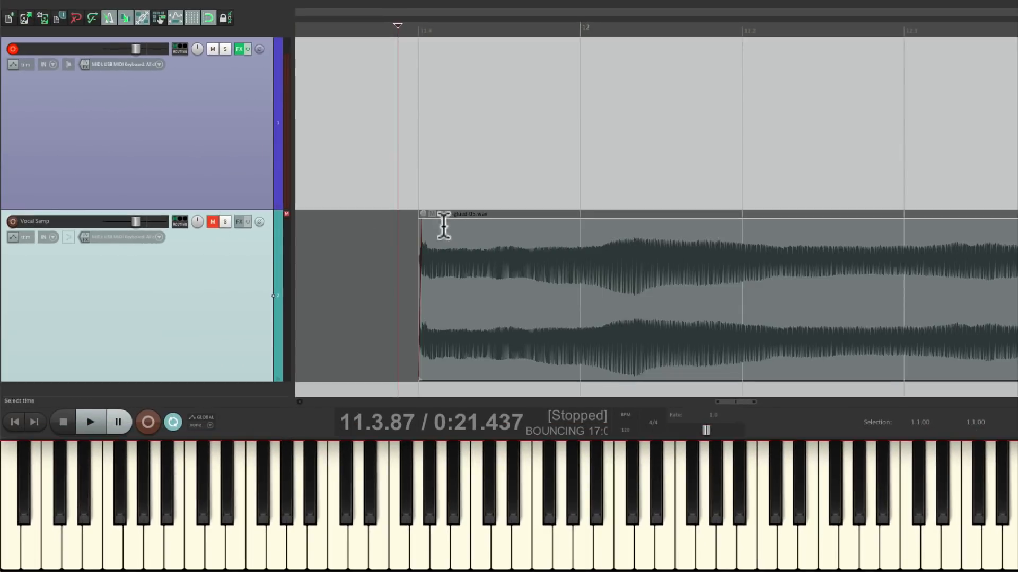
mouse_move(462, 242)
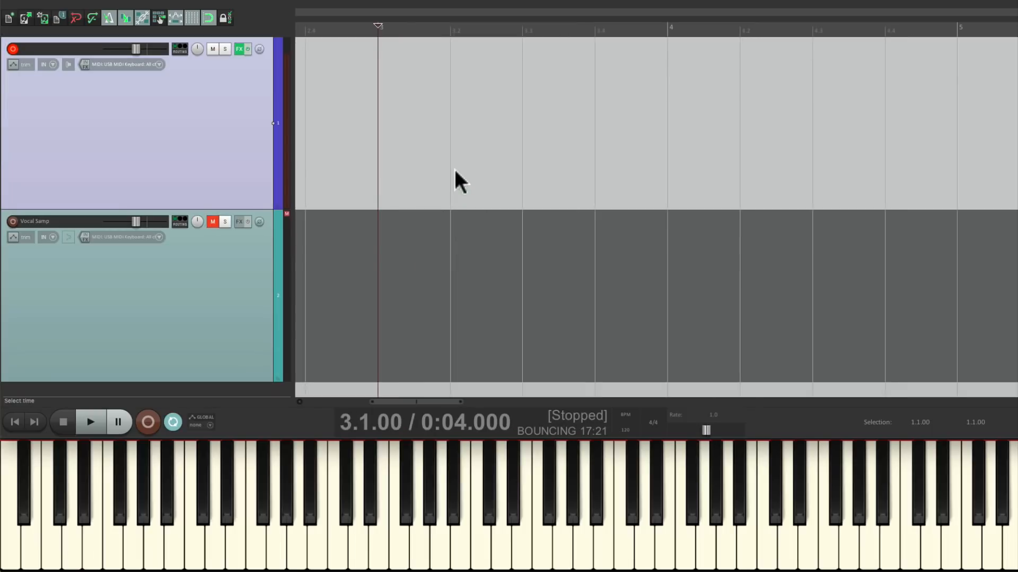
click(90, 422)
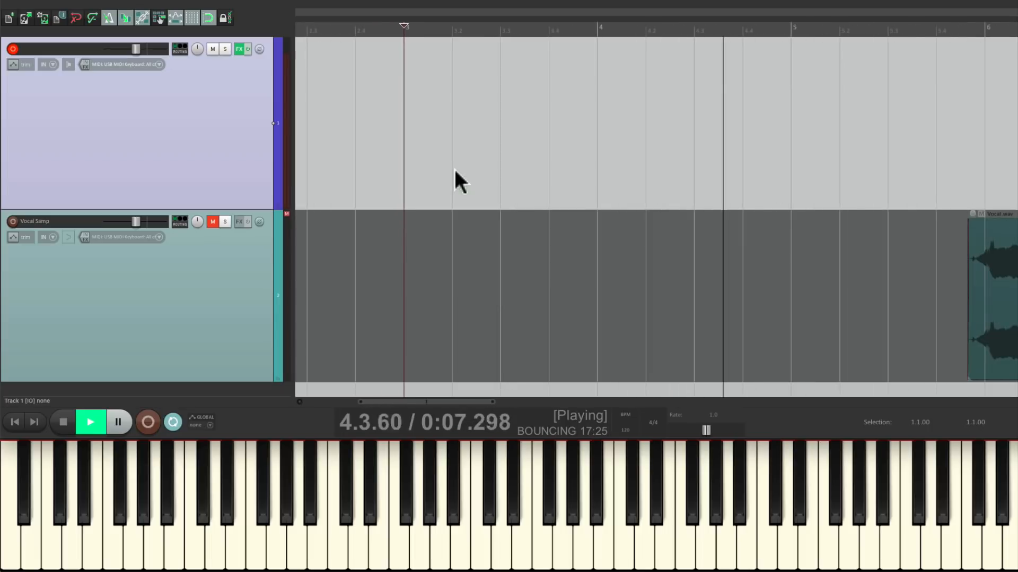
click(63, 422)
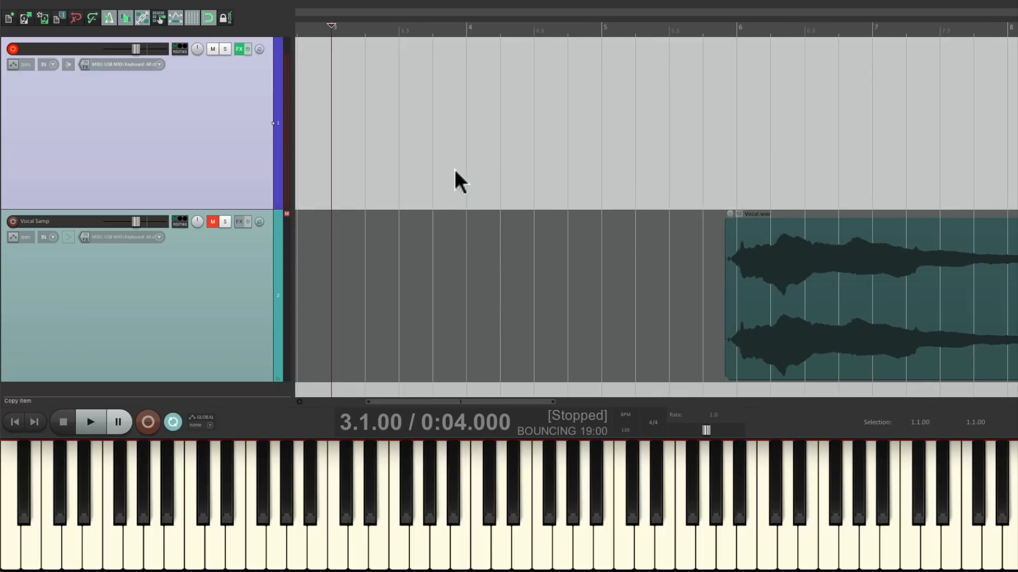
click(147, 423)
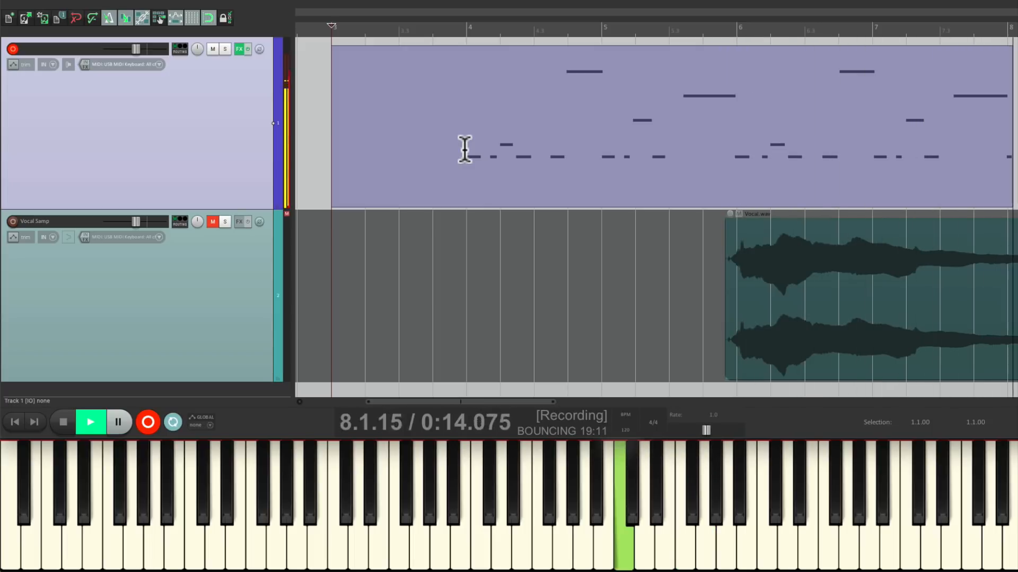
- Stop recording the melody into 01-Recorded MIDI, then audition the playback
click(63, 422)
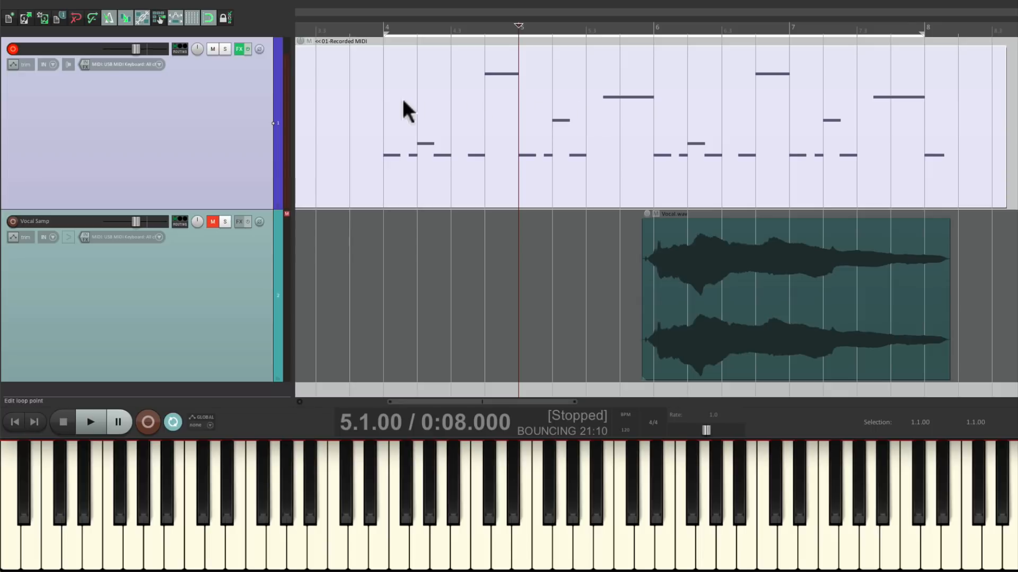
click(90, 421)
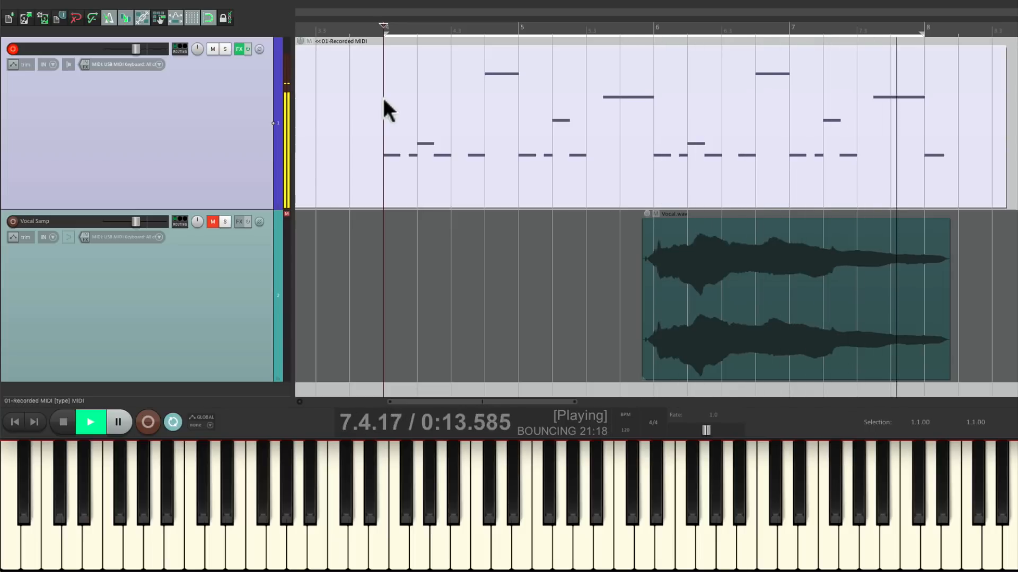
click(62, 422)
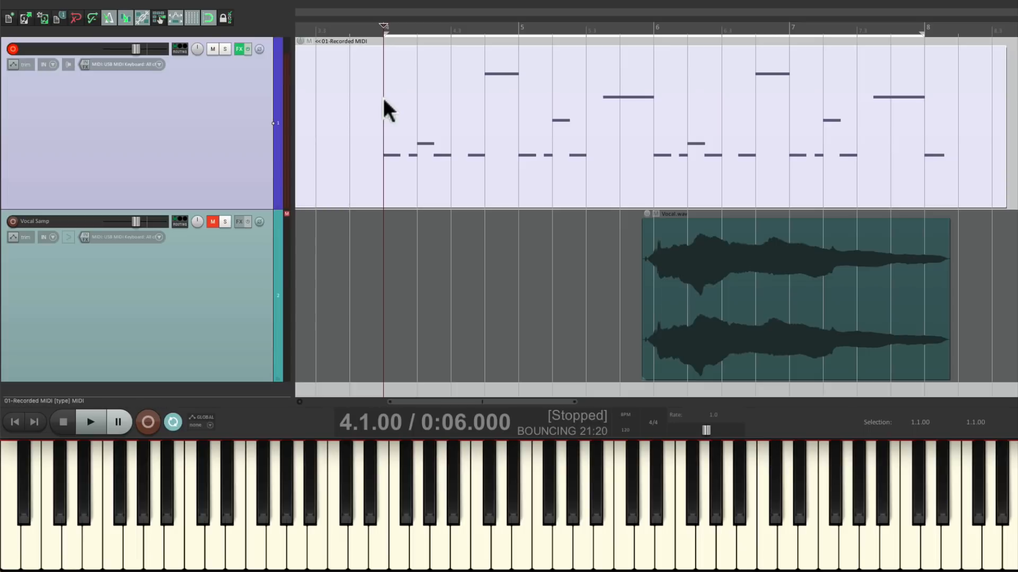